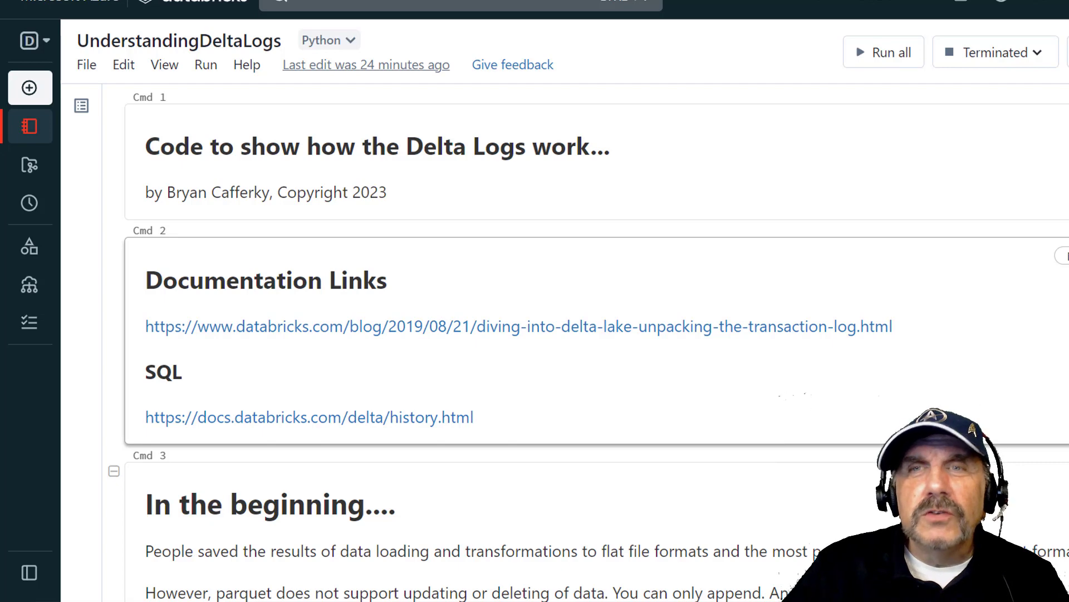
mouse_move(717, 291)
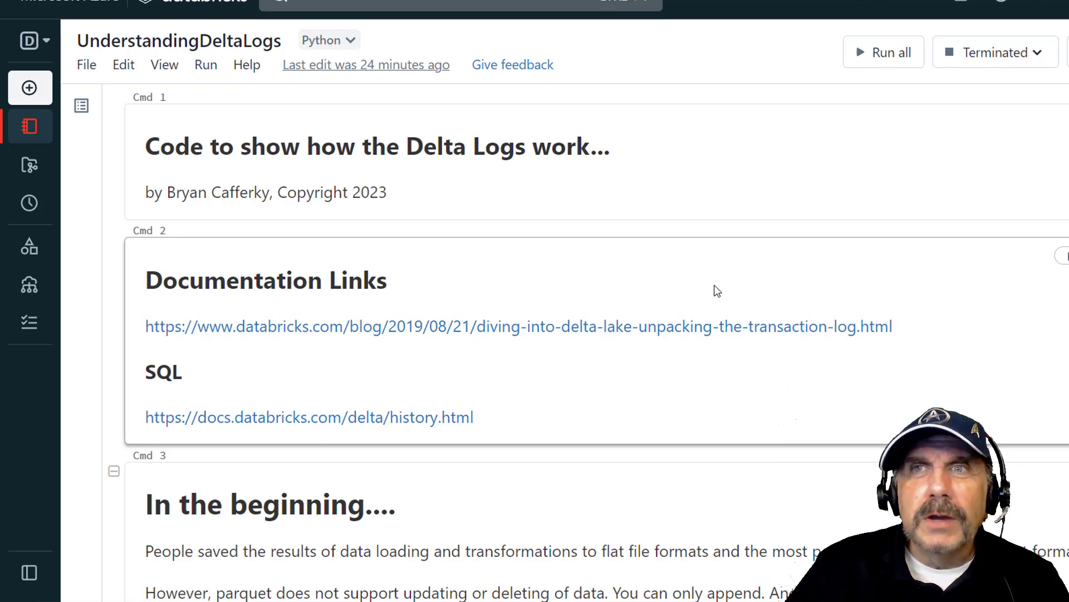
- Review the format-check setting cell while walking down the notebook
scroll(down, 3)
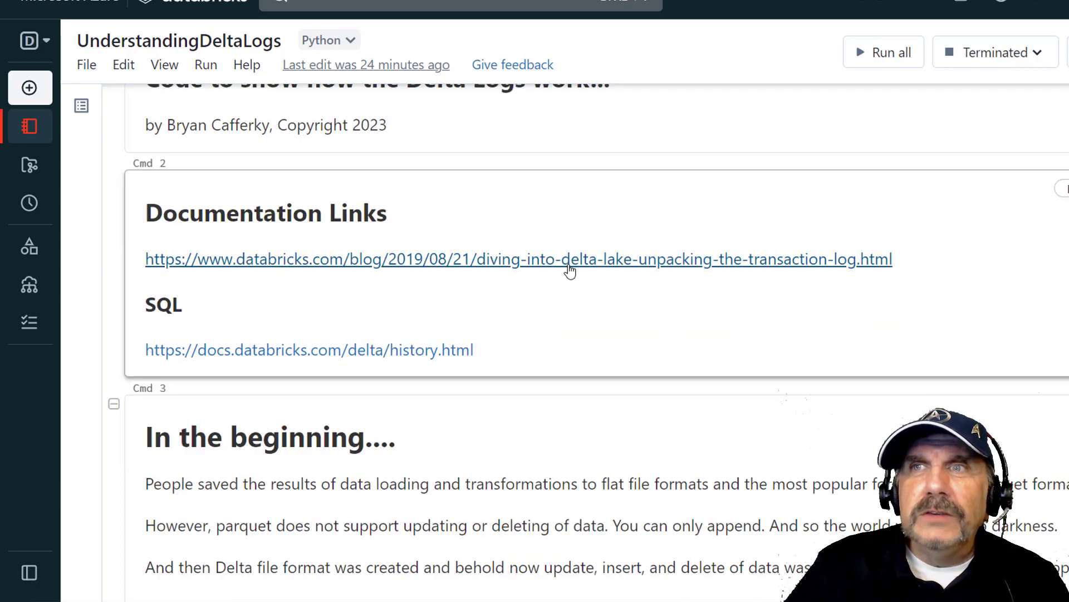
mouse_move(343, 257)
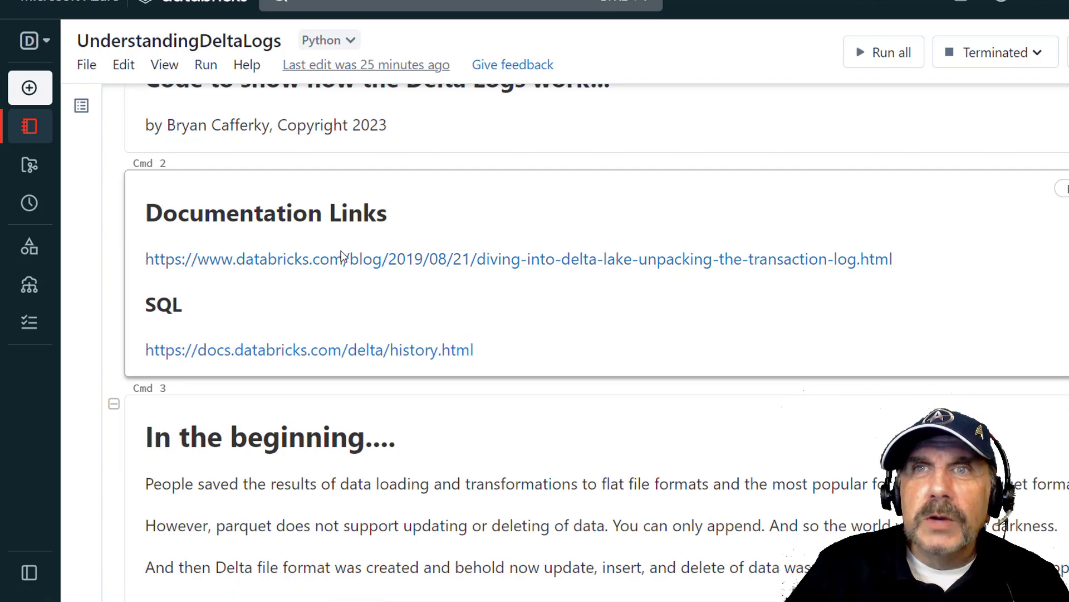
mouse_move(478, 307)
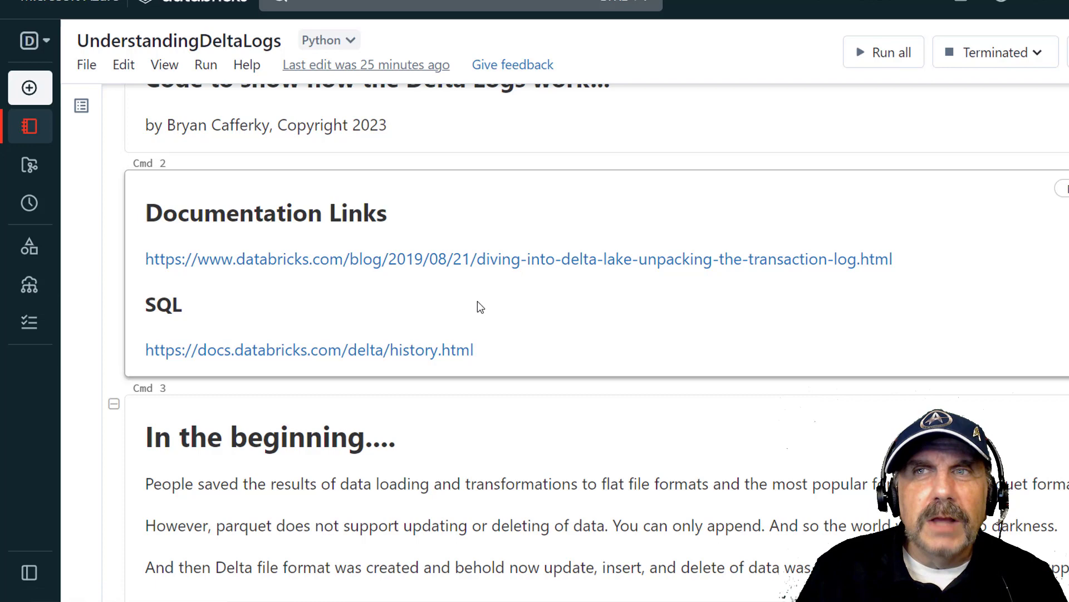
scroll(down, 3)
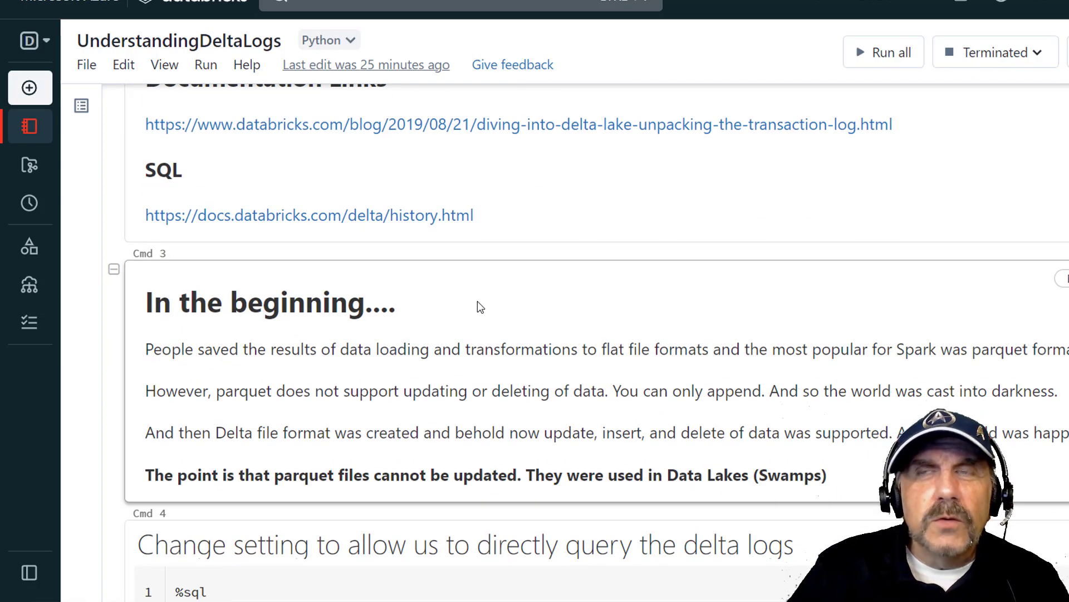
scroll(down, 3)
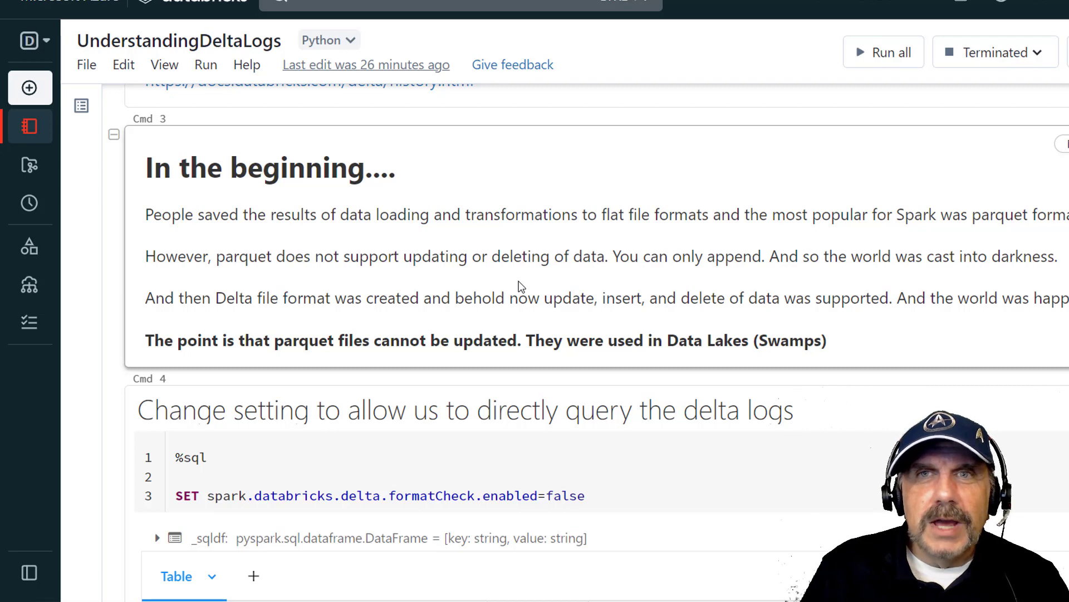
scroll(down, 3)
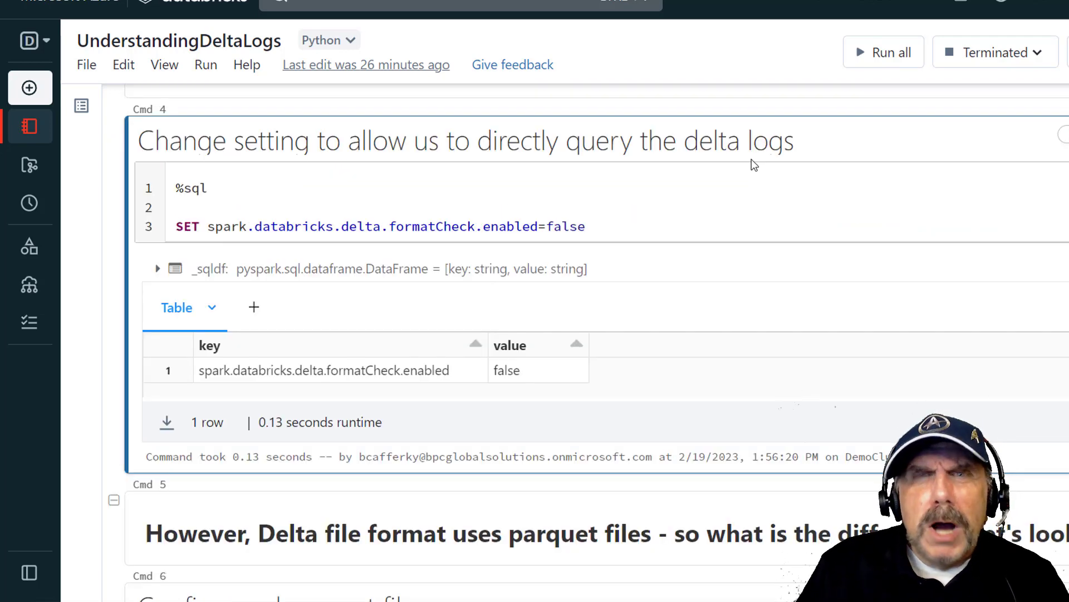
click(178, 207)
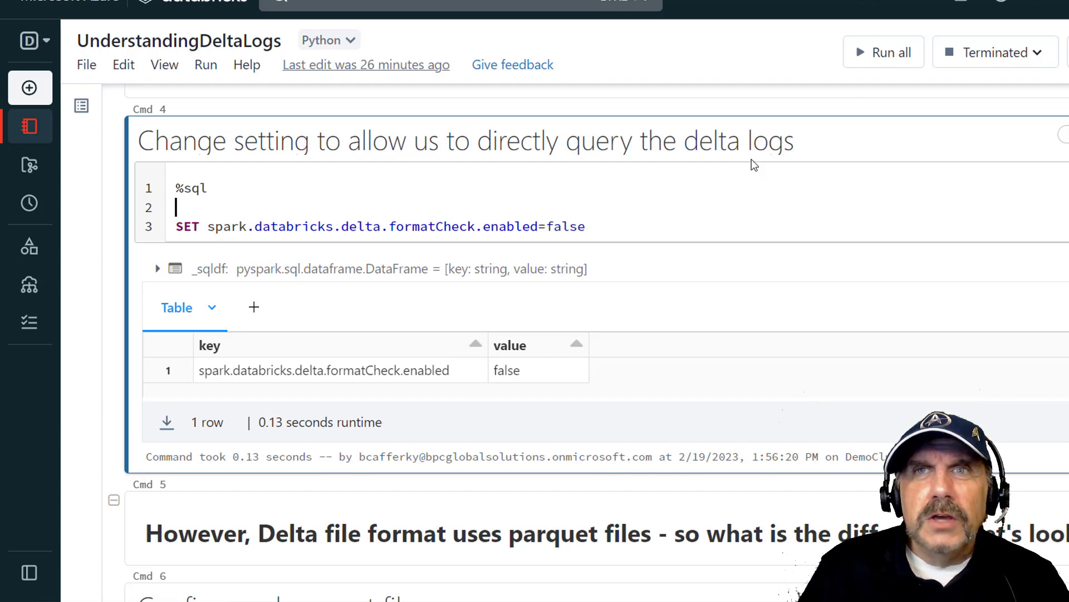
mouse_move(211, 226)
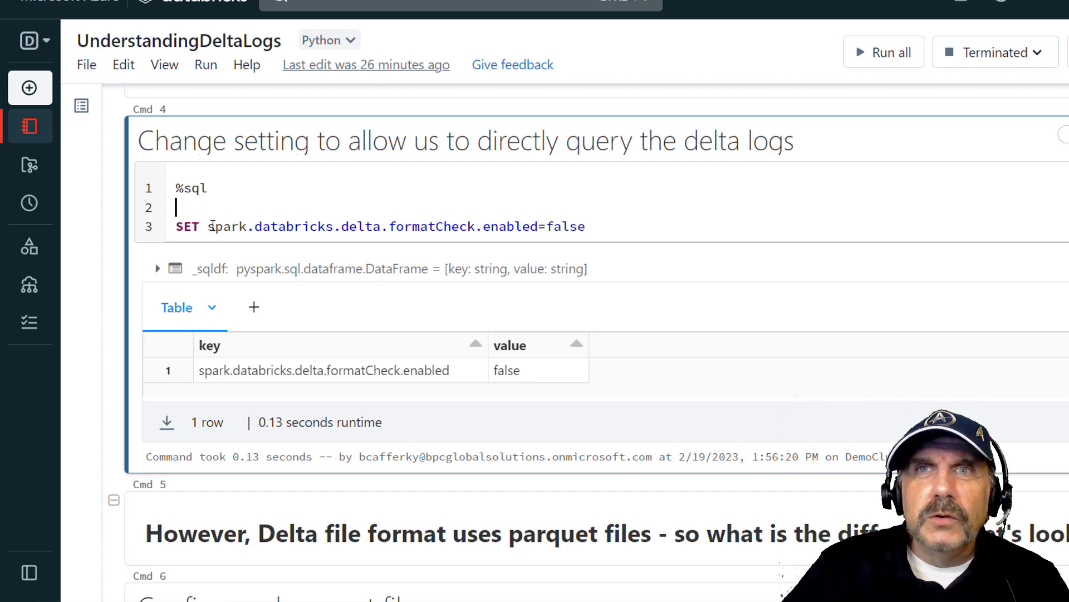
double_click(273, 226)
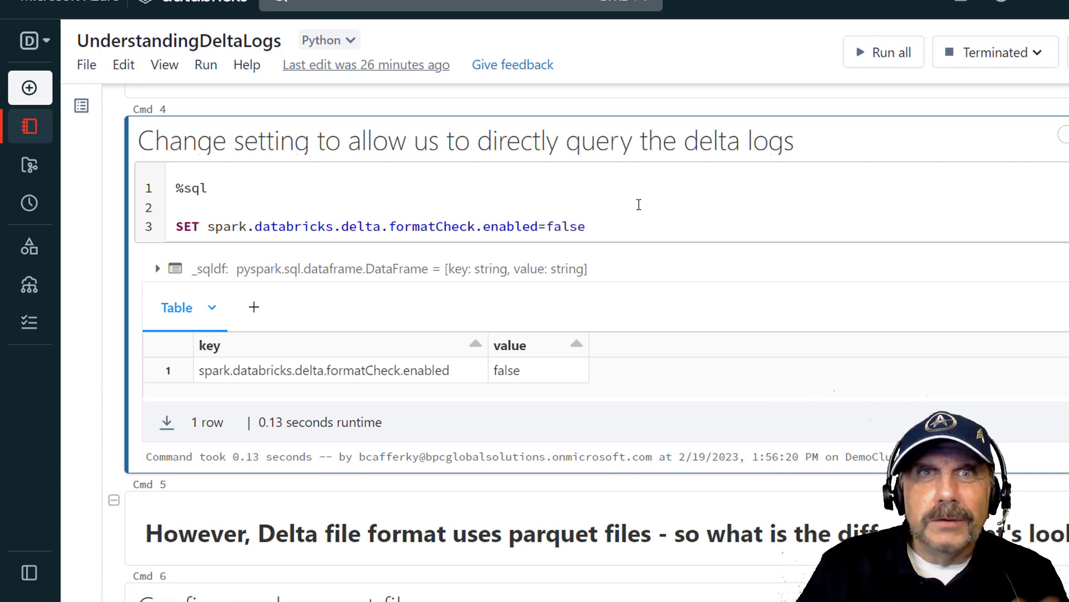
click(178, 207)
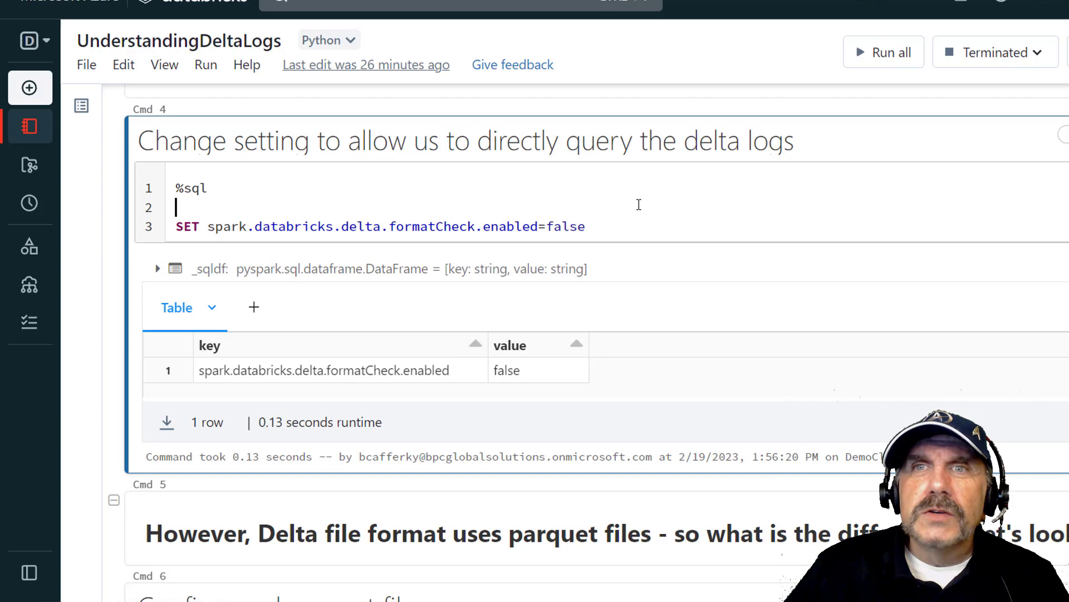
- Review the file-listing shell cell and its ls command
scroll(down, 3)
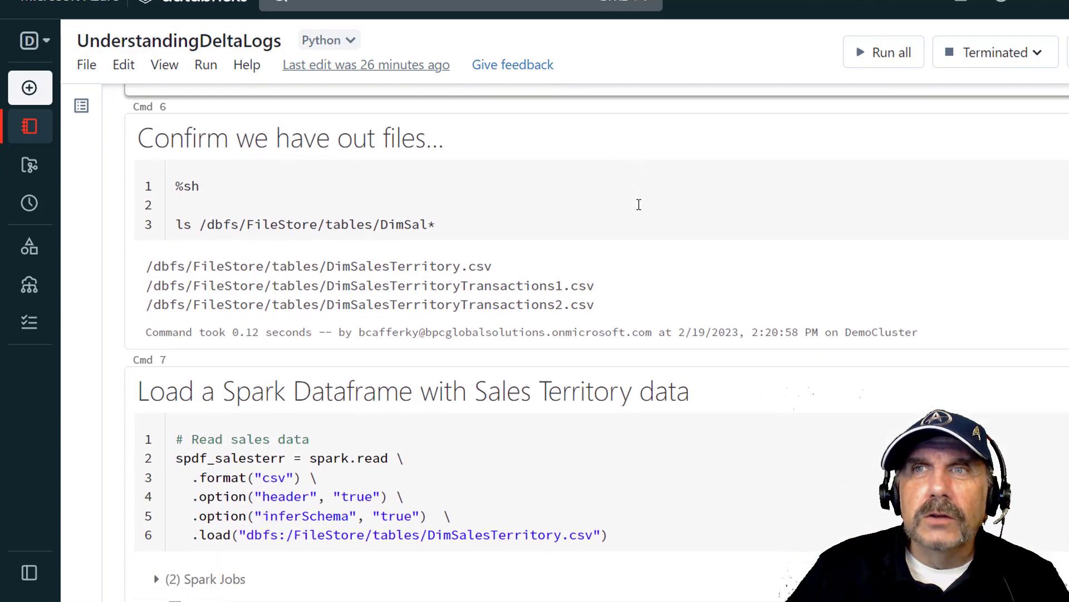
click(187, 184)
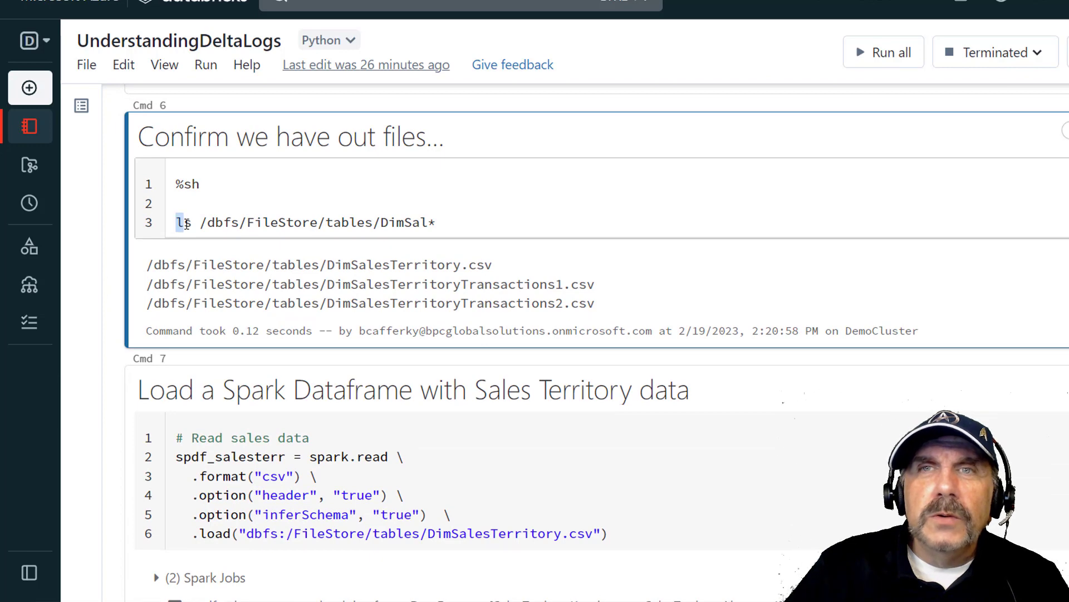
click(437, 223)
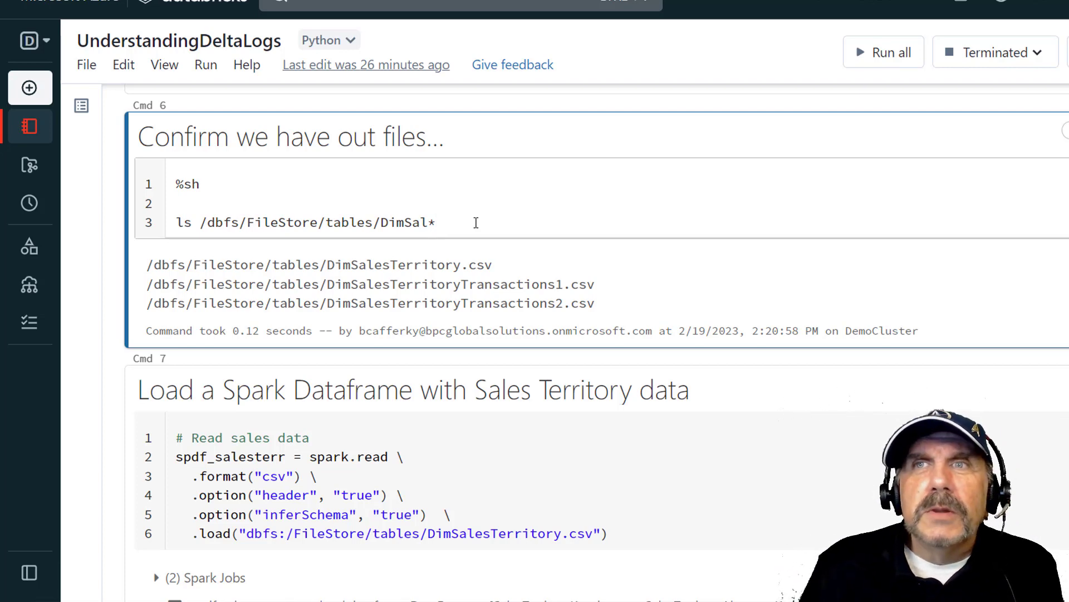
click(437, 223)
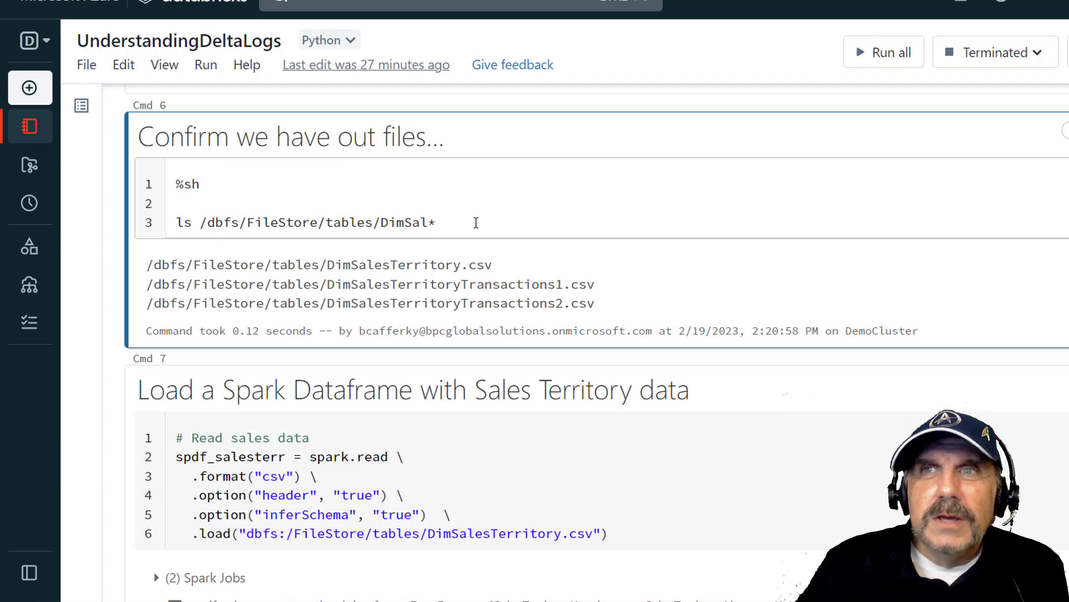
scroll(down, 3)
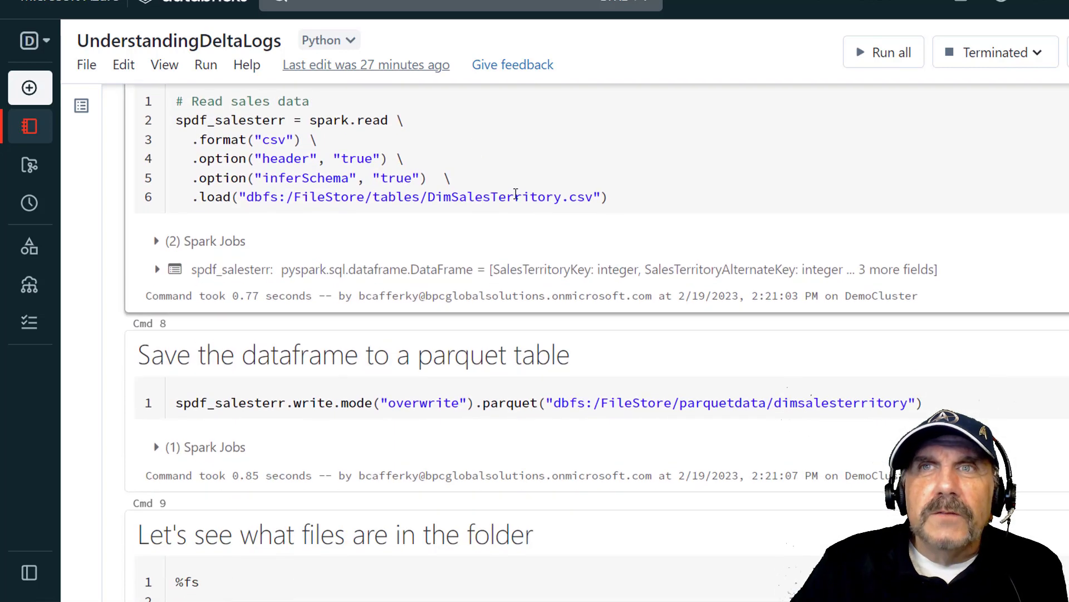
scroll(up, 3)
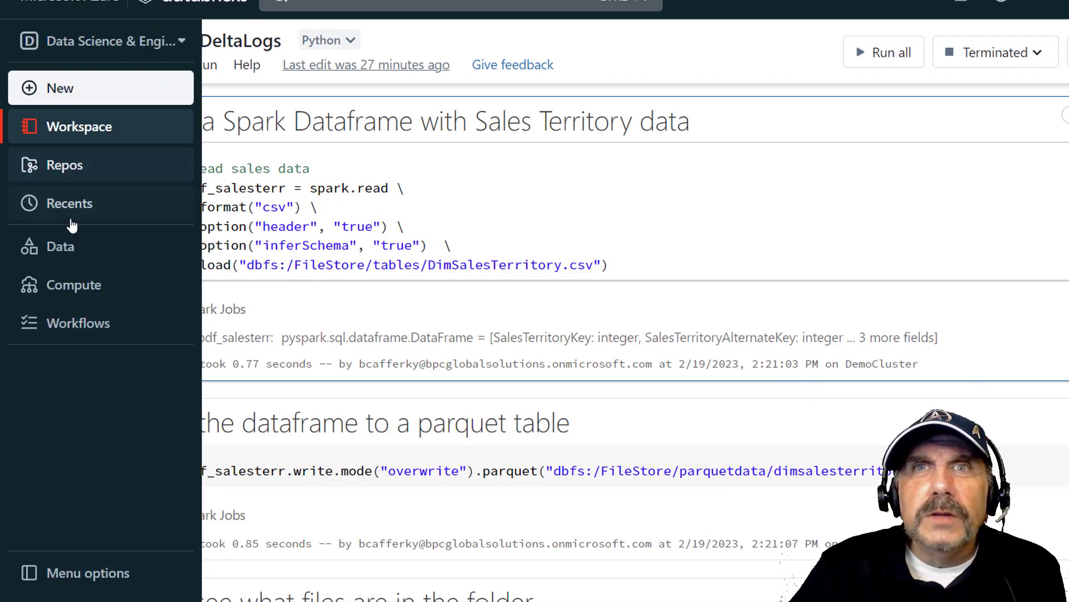
mouse_move(59, 246)
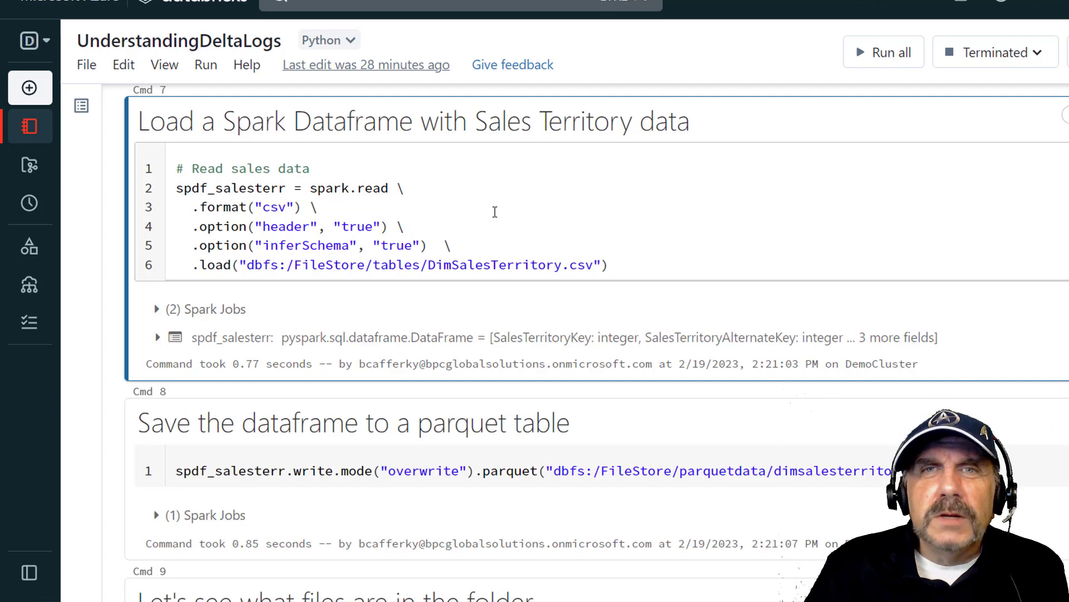
- Review the Sales Territory CSV load cell and expand spdf_salesterr's schema of five columns
click(315, 208)
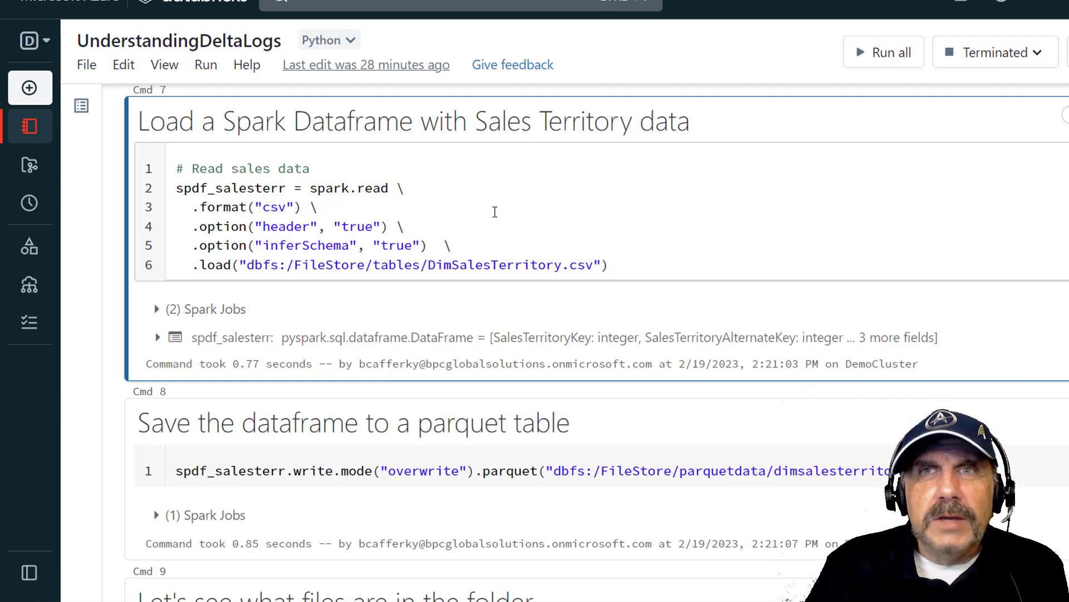
click(315, 207)
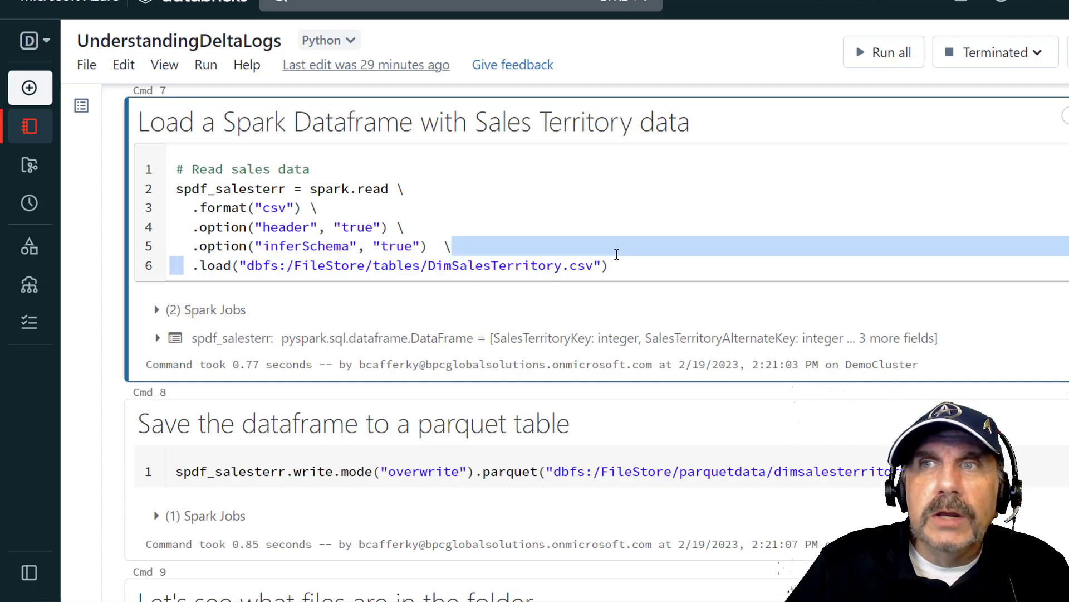
click(247, 265)
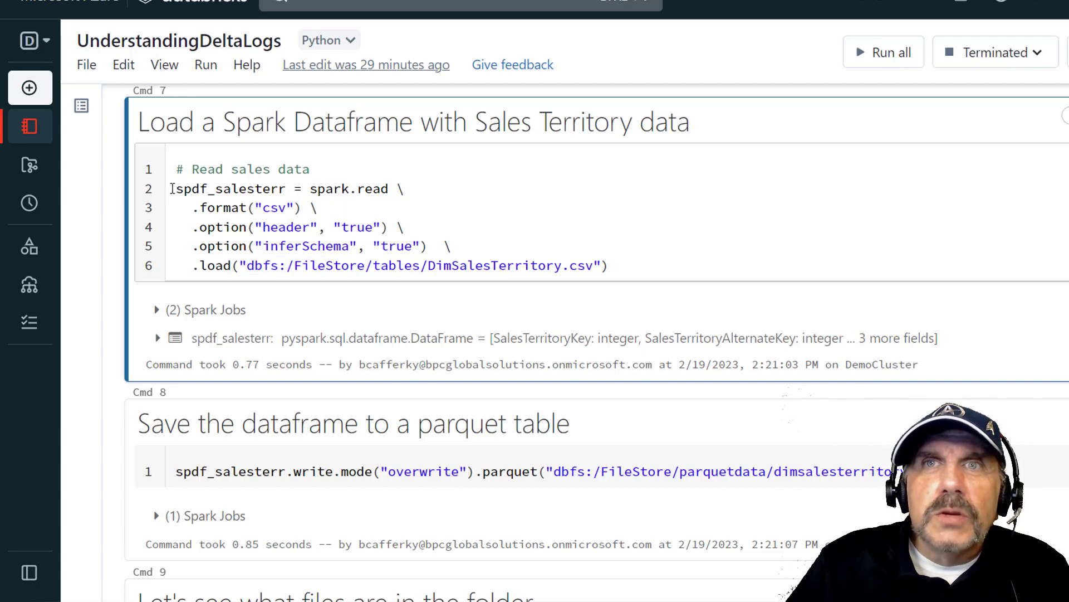
double_click(190, 190)
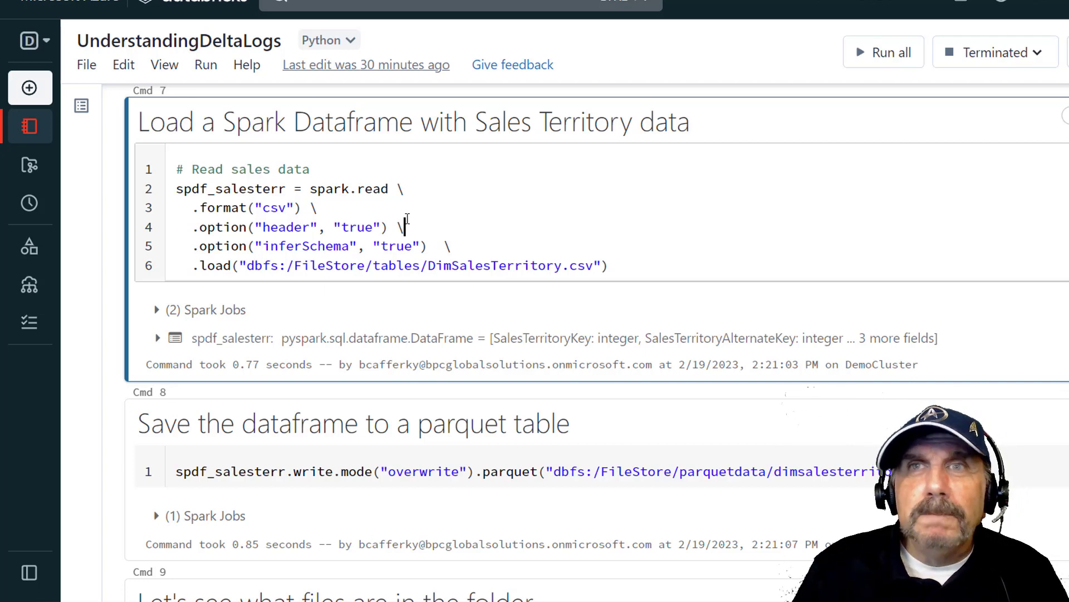
scroll(down, 3)
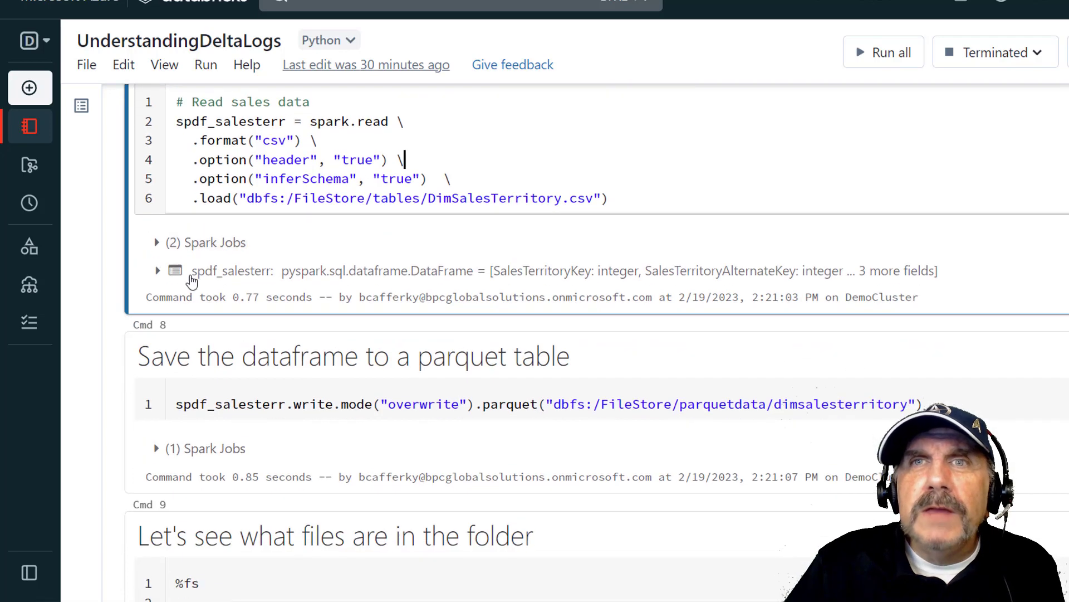
click(157, 271)
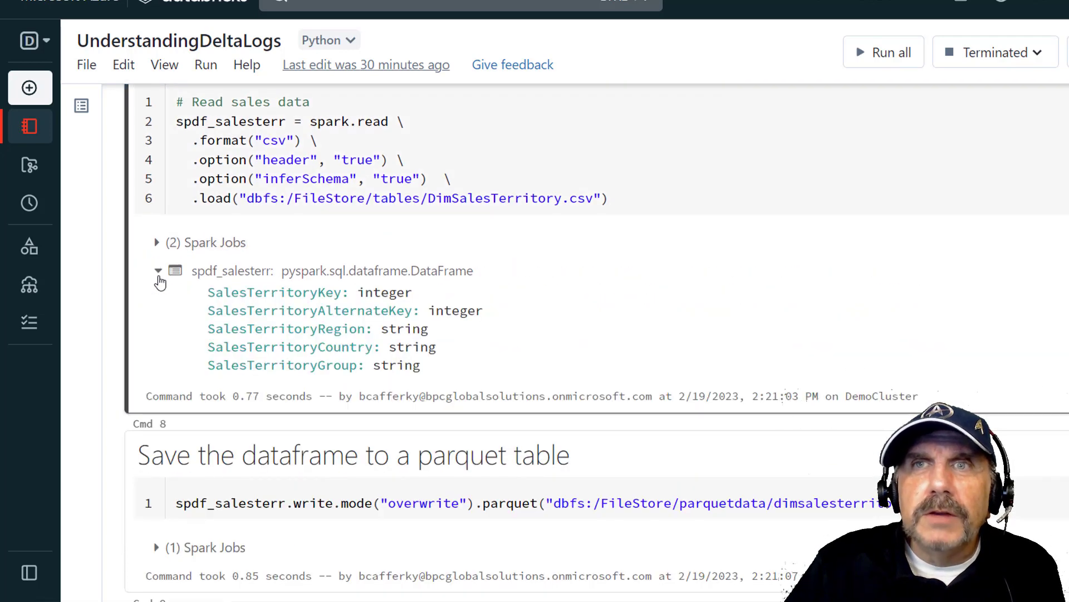
- Review the parquet save command and bring up its six-file dimsalesterritory folder listing
scroll(down, 3)
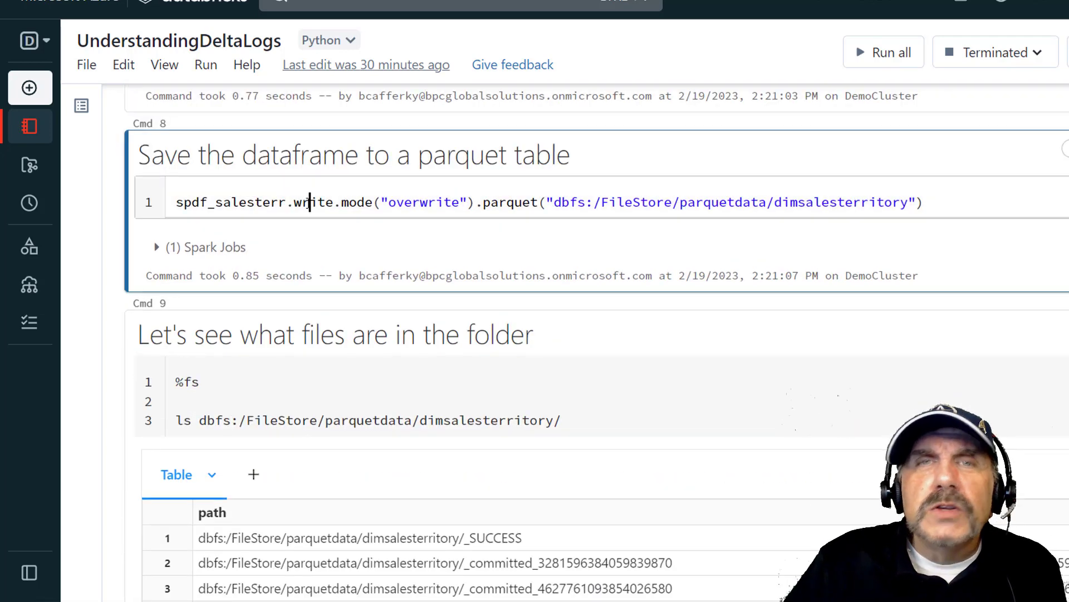
double_click(231, 202)
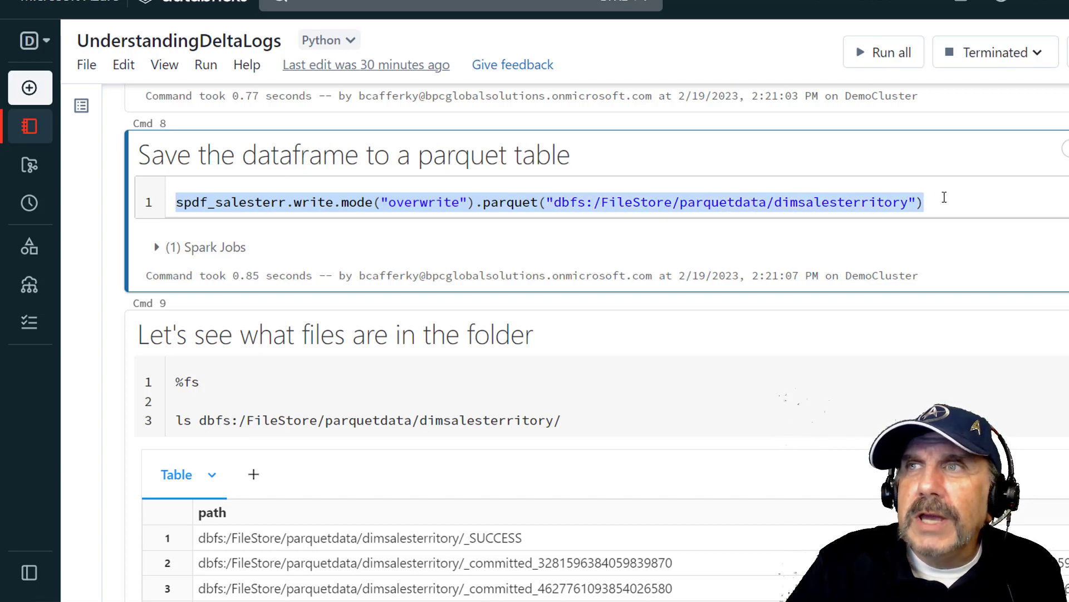
click(675, 201)
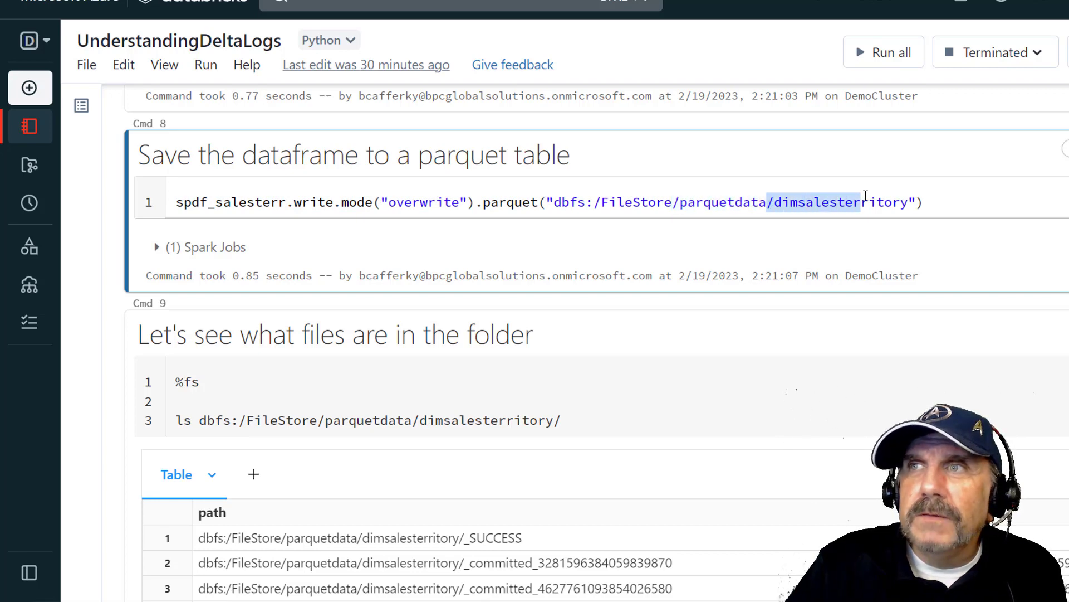
scroll(down, 3)
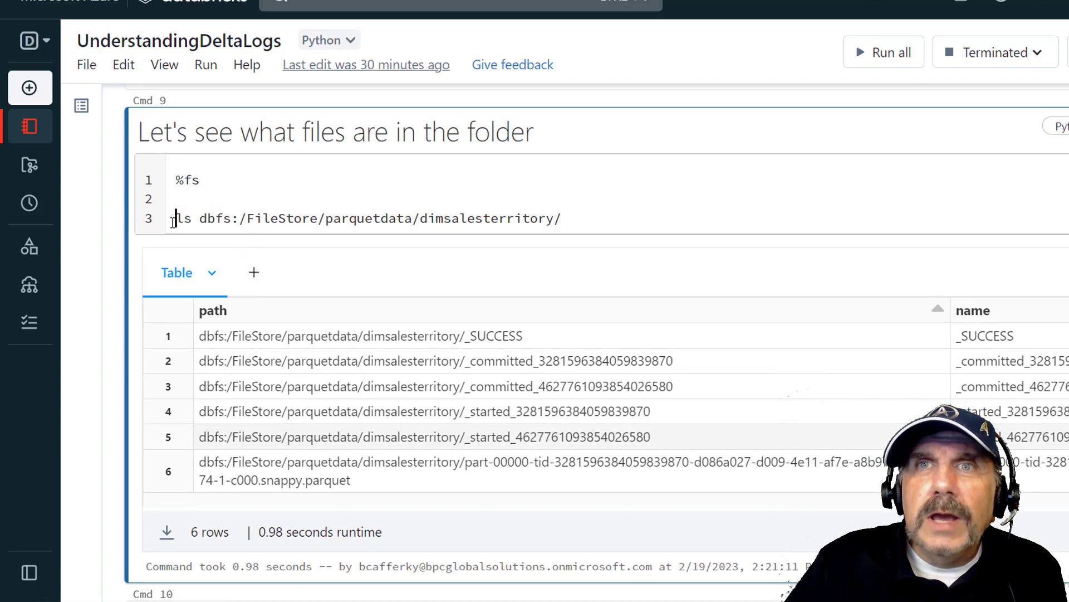
- Point out the _started file in the parquet listing, then move to the flat-files and Delta-format notes
scroll(down, 3)
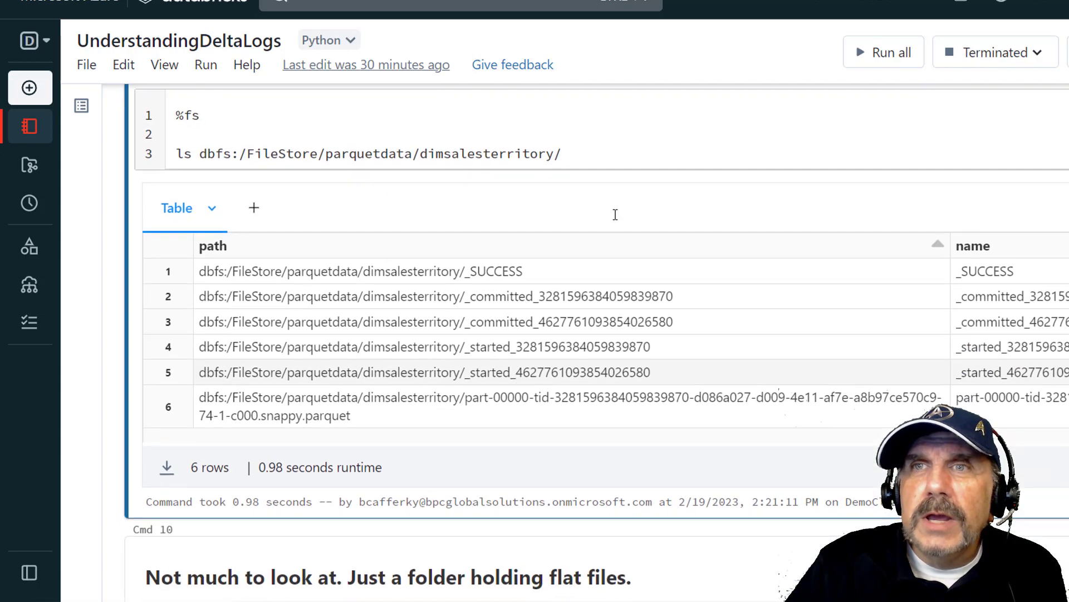
double_click(496, 268)
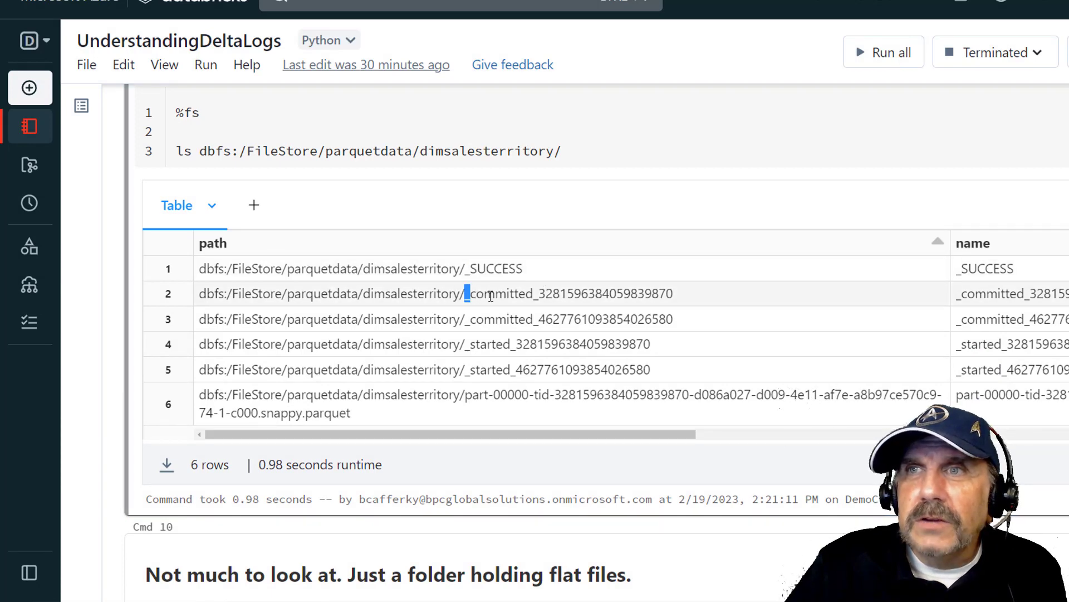
double_click(566, 293)
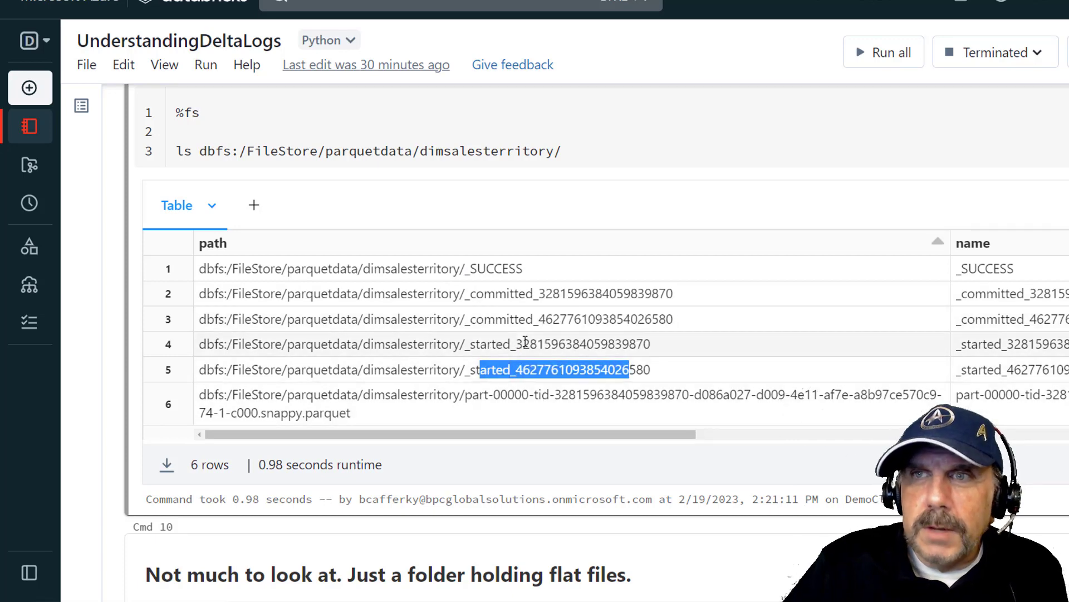
scroll(down, 3)
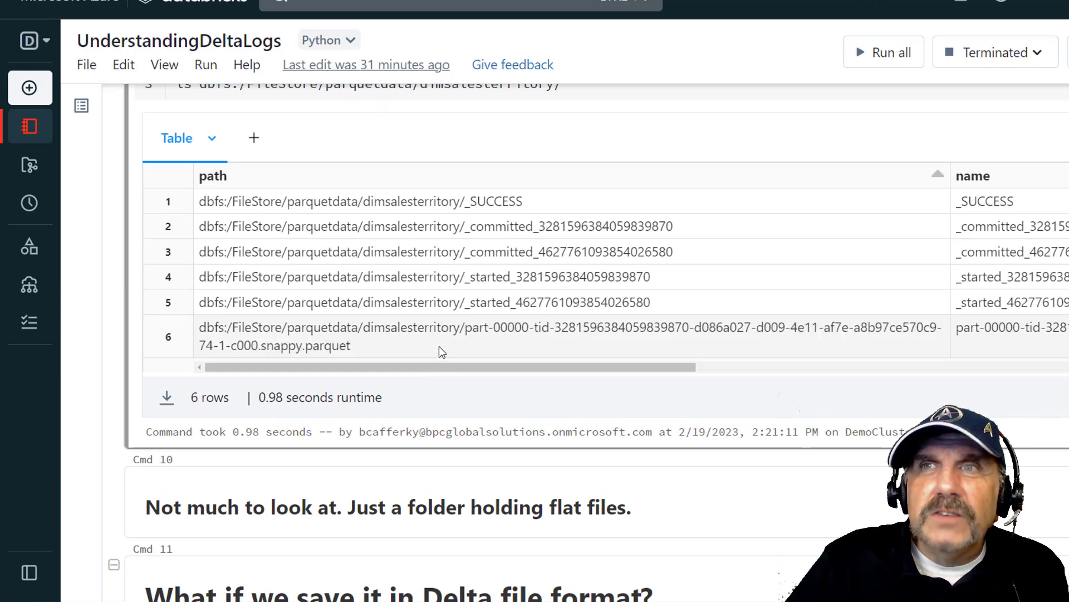
scroll(down, 3)
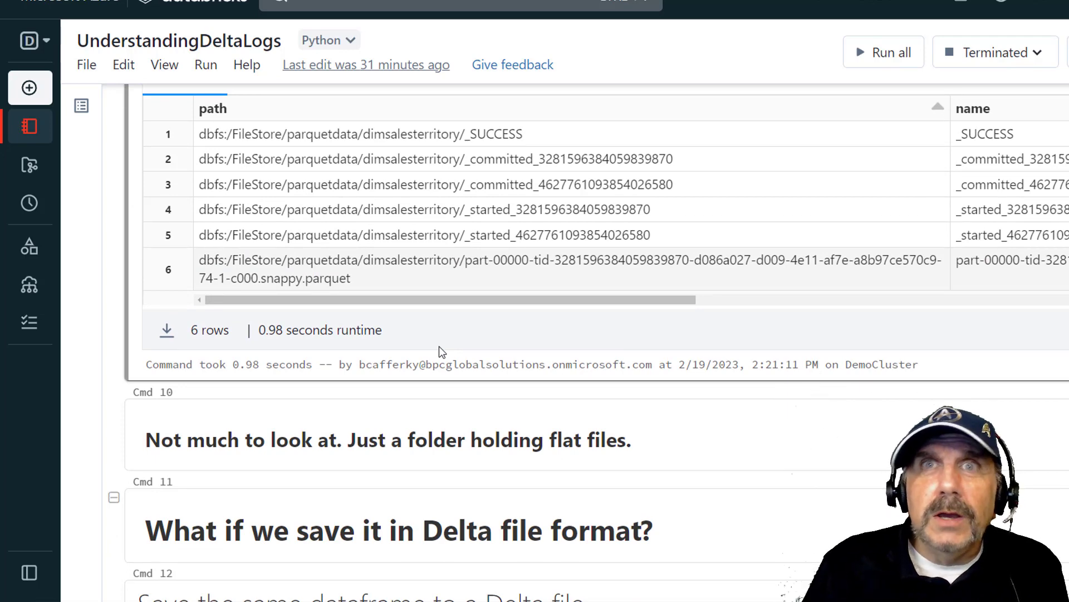
- Review the Delta save command and bring up the Delta folder listing with _delta_log and one parquet part
scroll(down, 3)
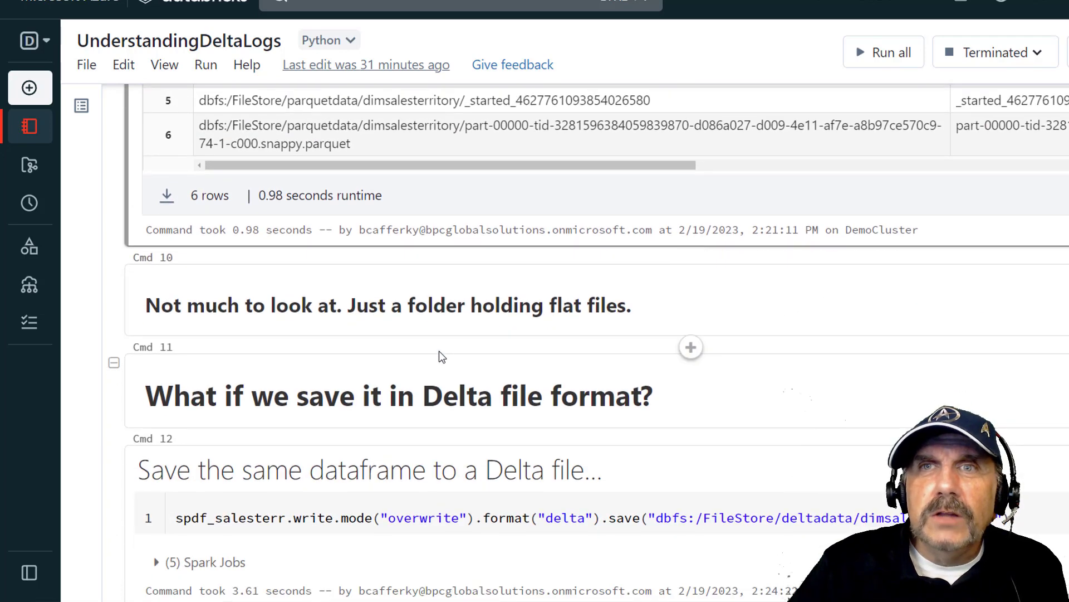
scroll(down, 3)
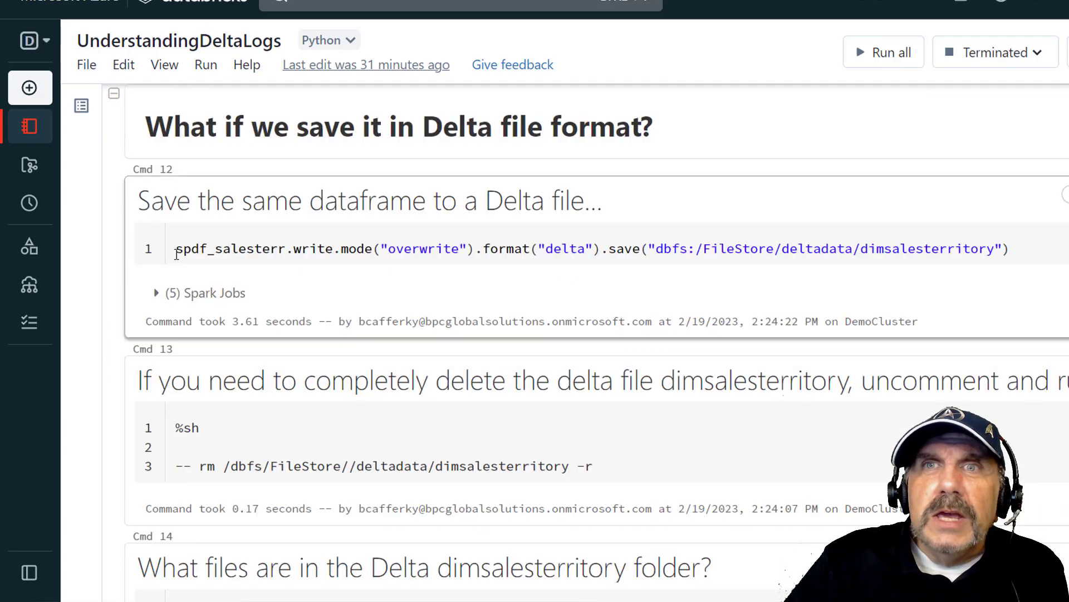
double_click(232, 249)
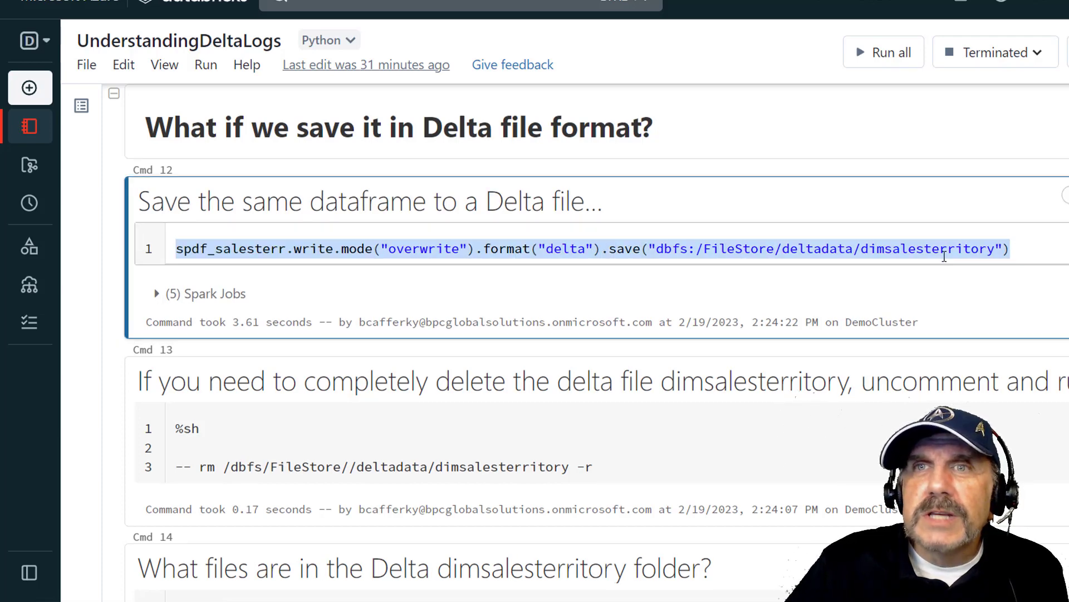
scroll(down, 3)
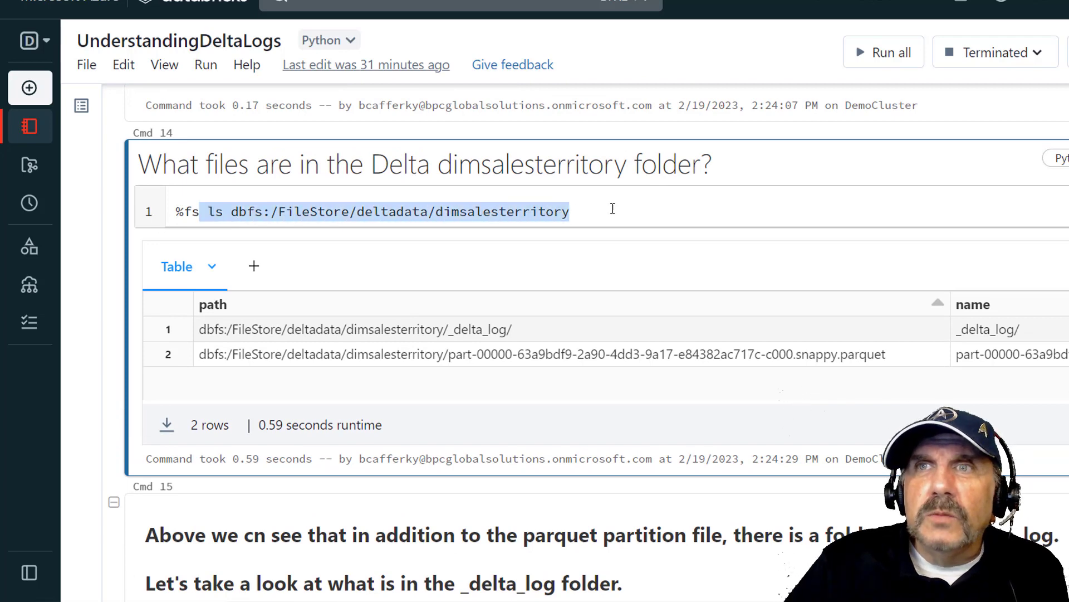
double_click(391, 212)
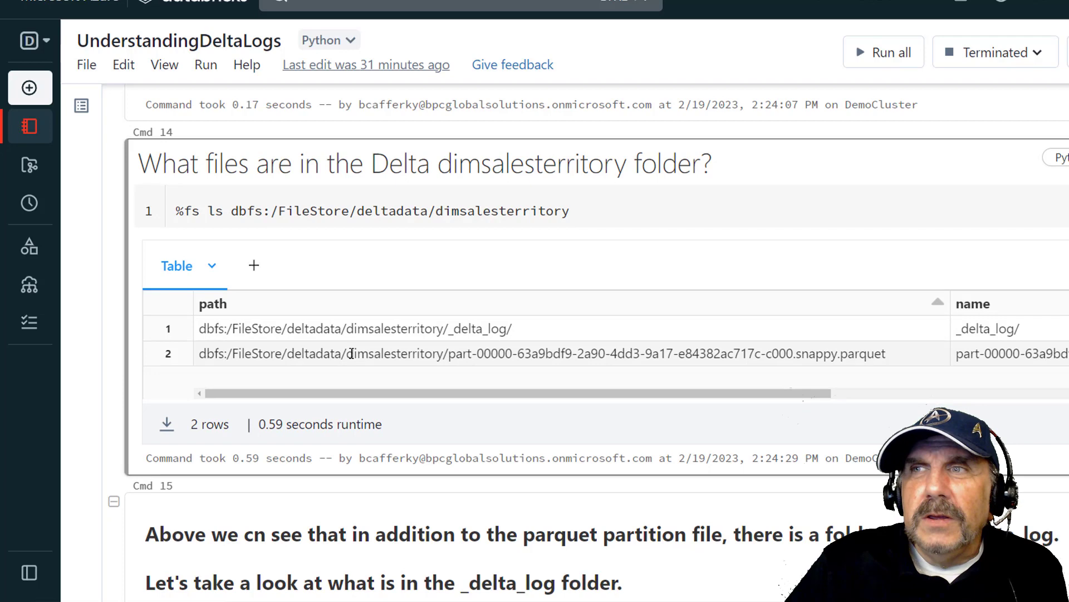
scroll(down, 3)
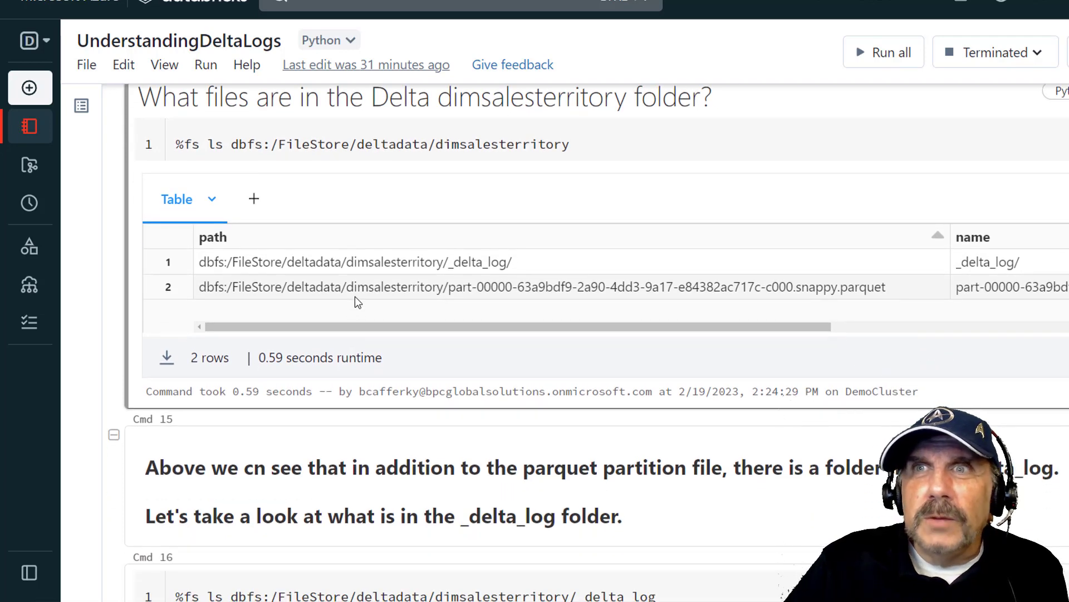
mouse_move(401, 290)
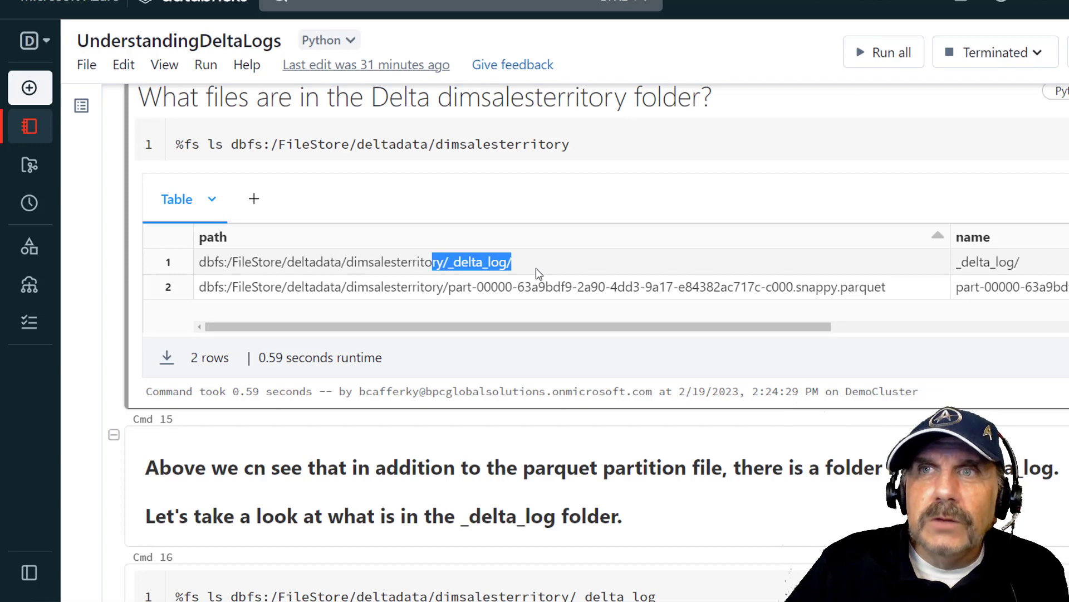
click(538, 271)
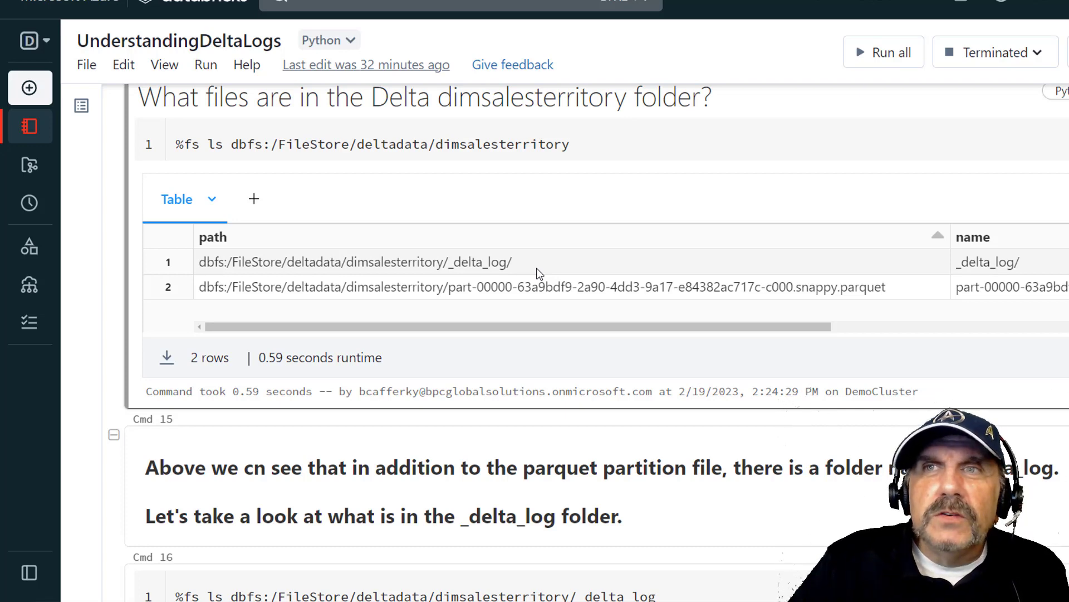
double_click(481, 261)
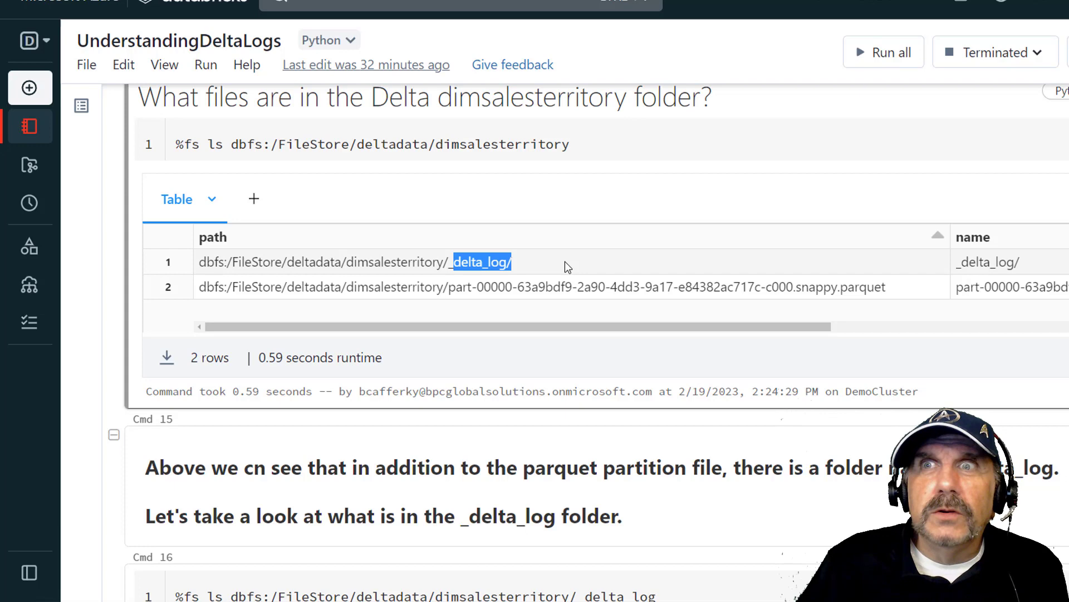
scroll(down, 3)
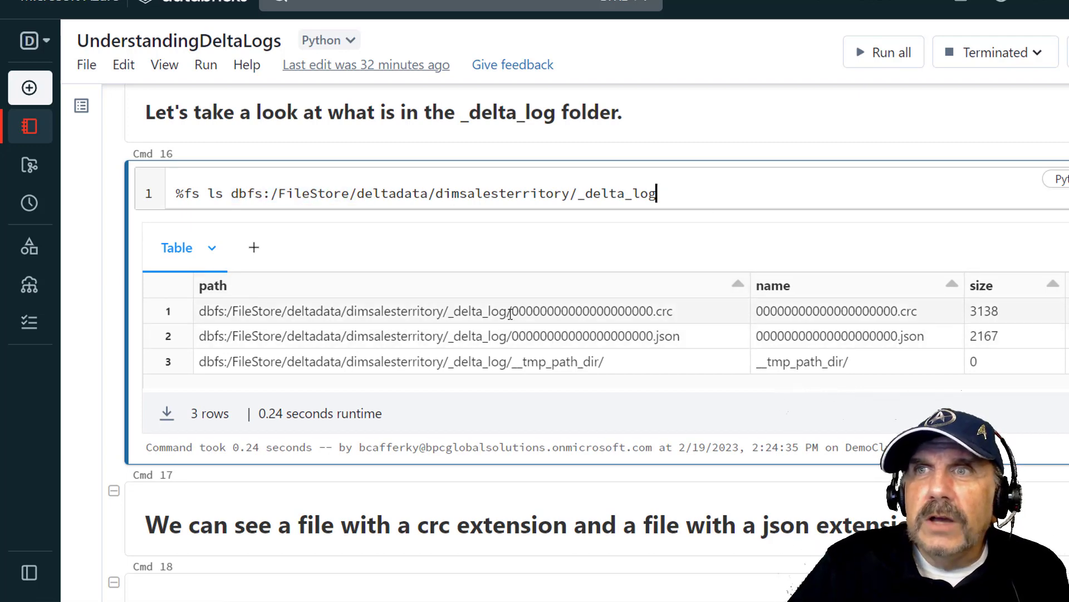
- Point out the .crc and .json files in the _delta_log listing, then move to the show_log_file cell
double_click(591, 311)
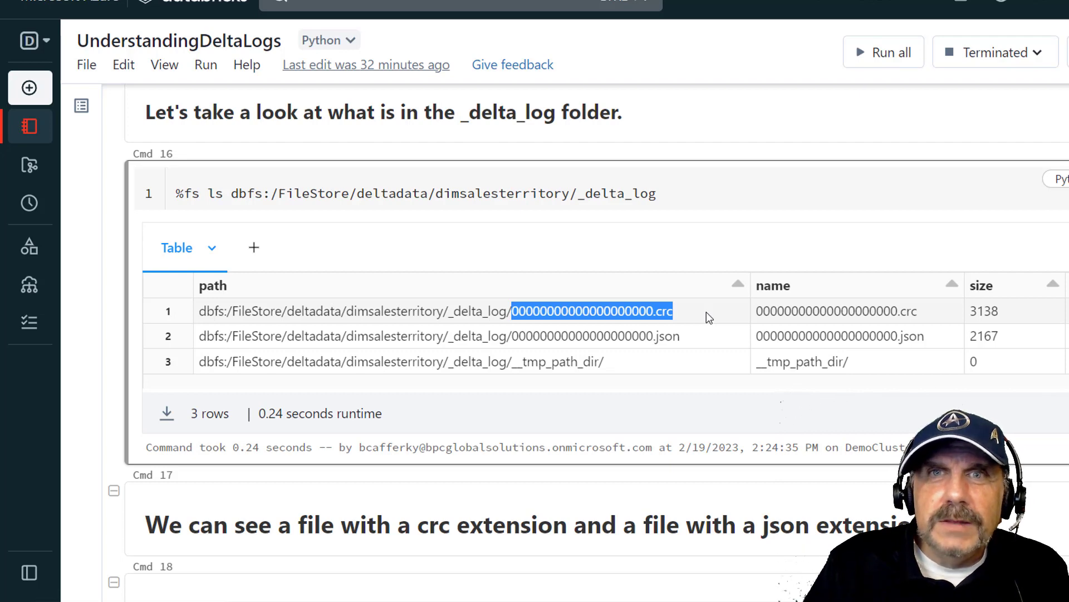
click(471, 311)
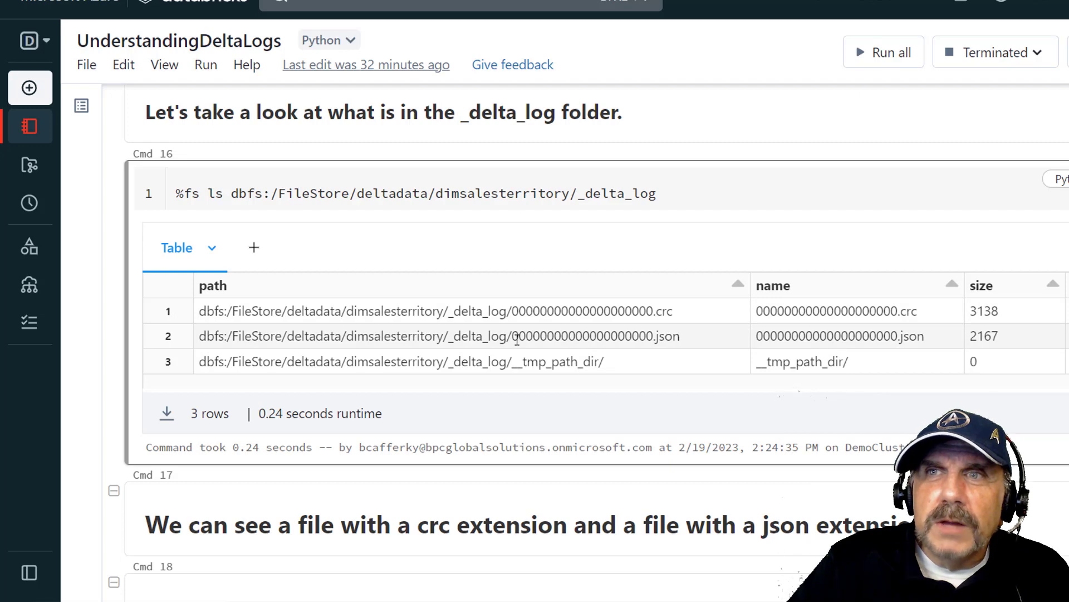
double_click(594, 335)
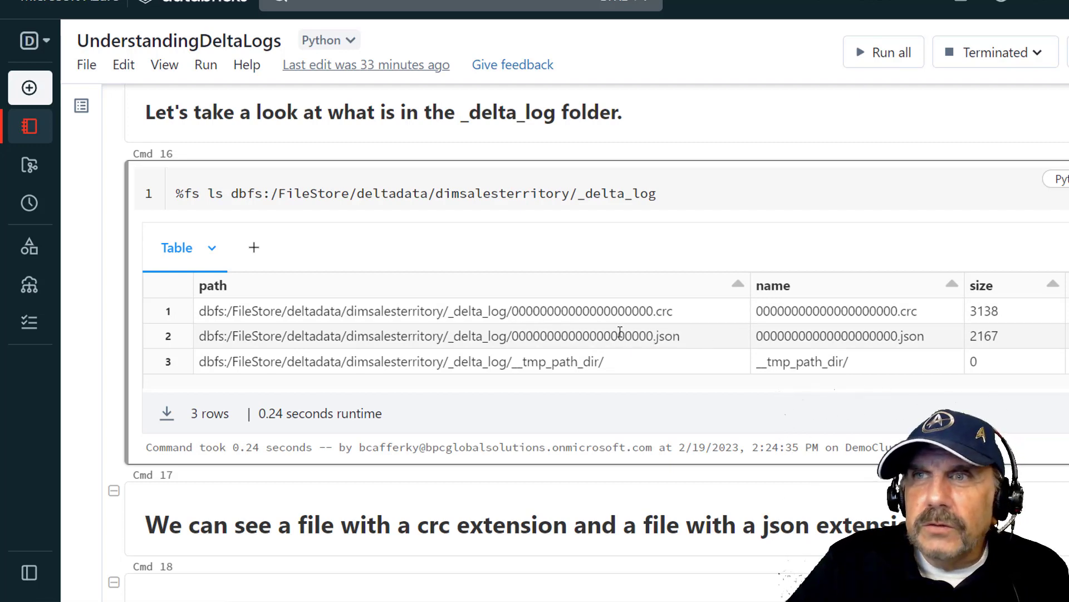
mouse_move(703, 345)
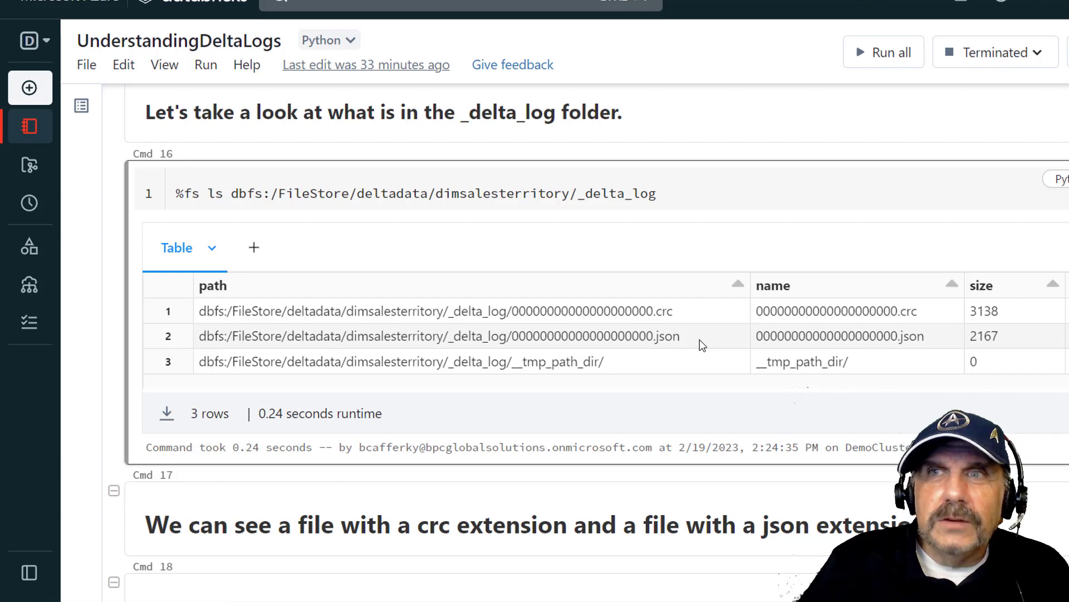
mouse_move(624, 361)
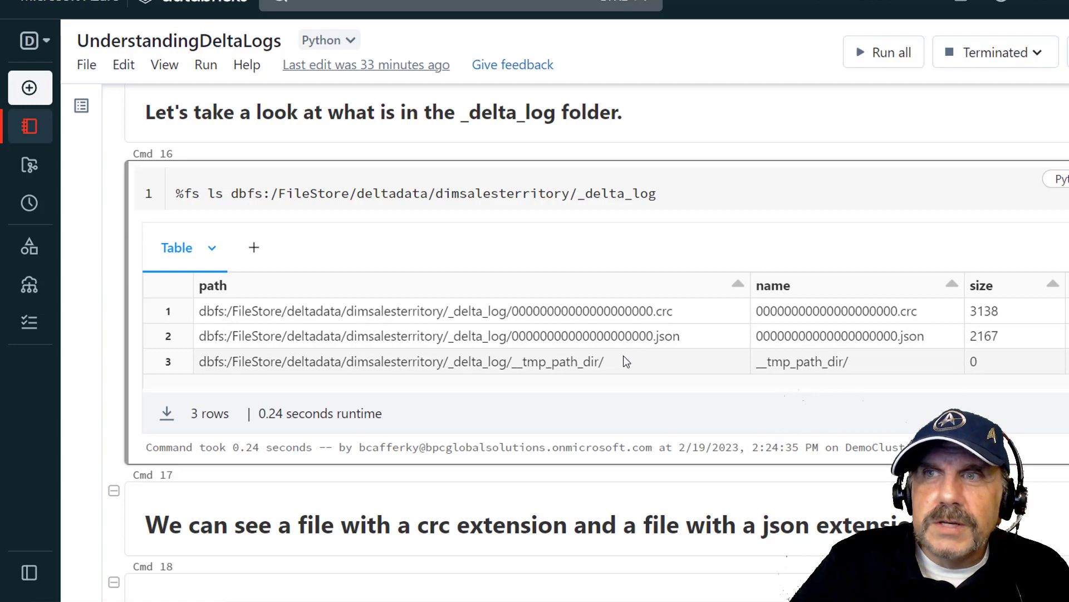
scroll(down, 3)
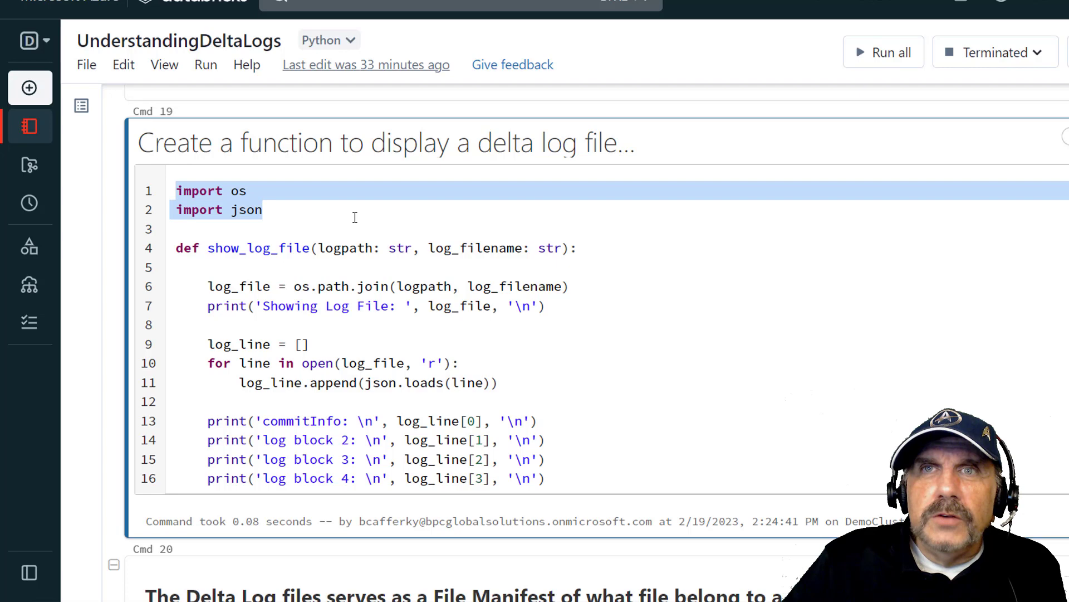
- Review the show_log_file function's import and json code, then move to its call cell
click(212, 248)
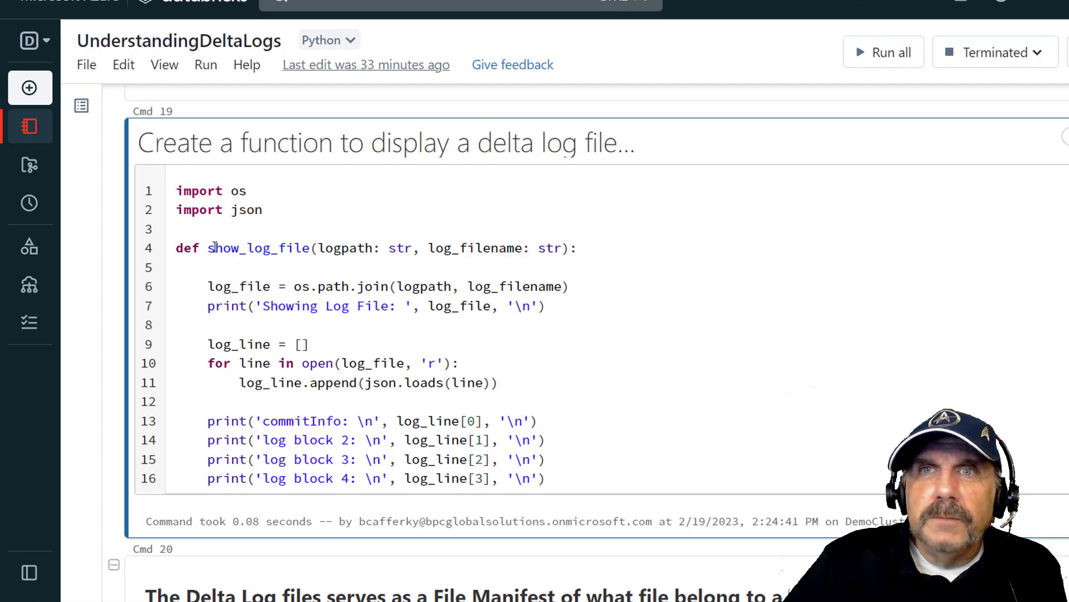
double_click(330, 248)
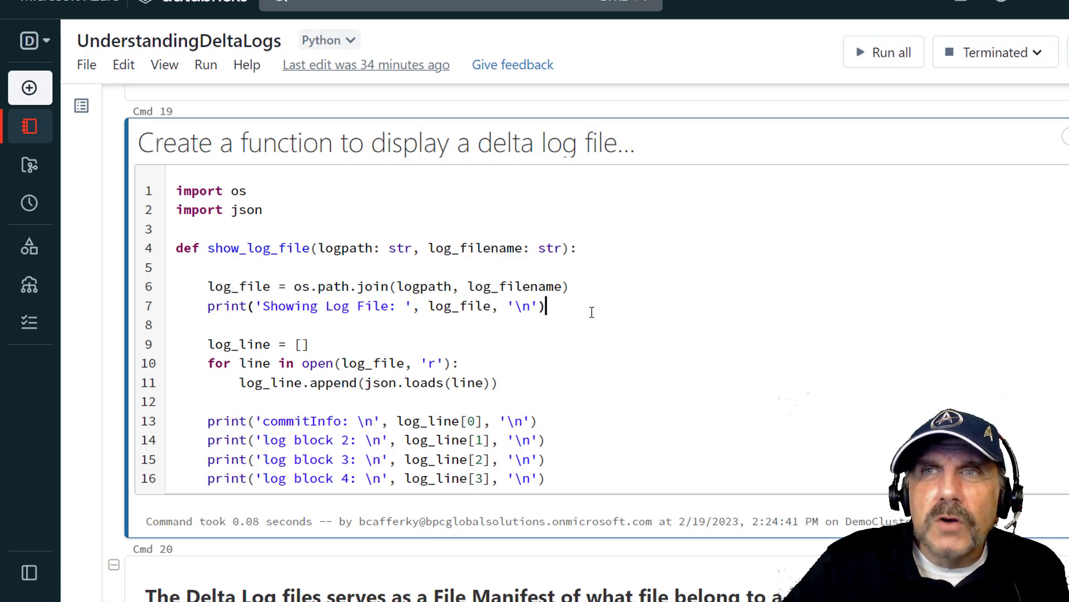
scroll(down, 3)
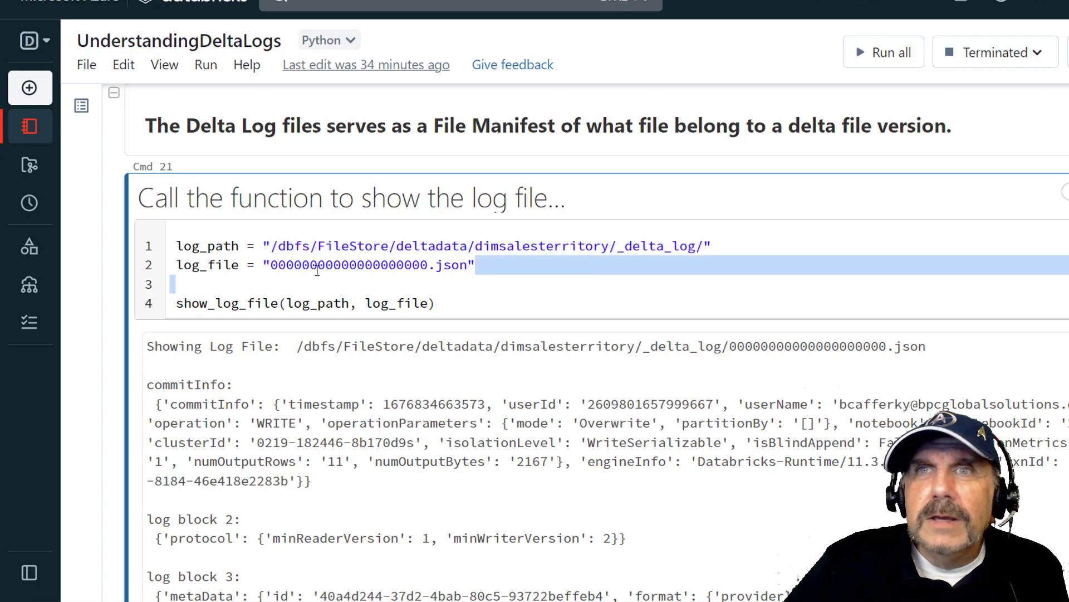
double_click(369, 266)
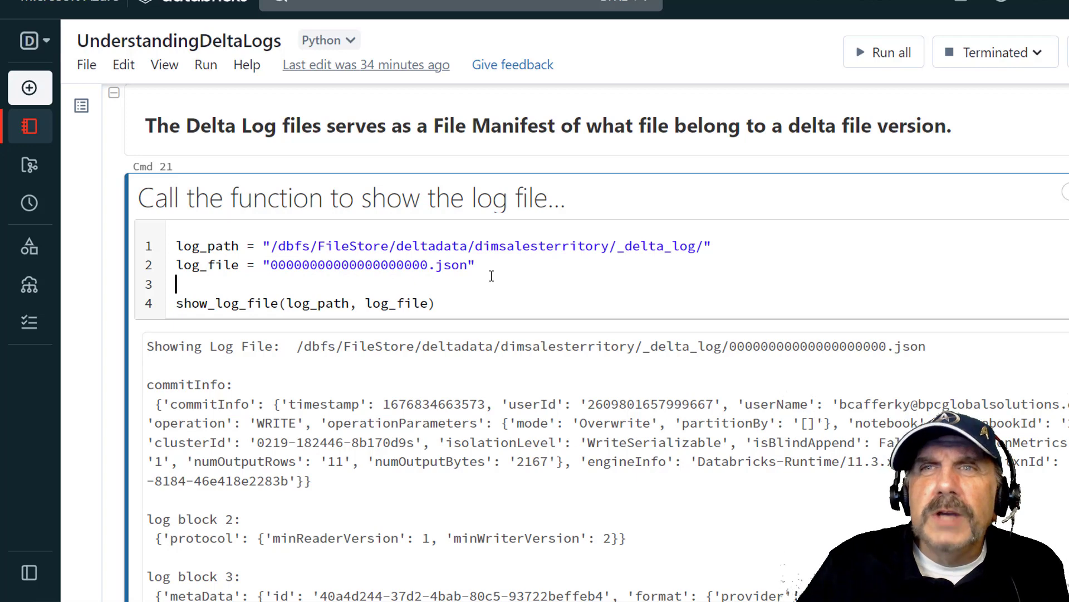
click(223, 303)
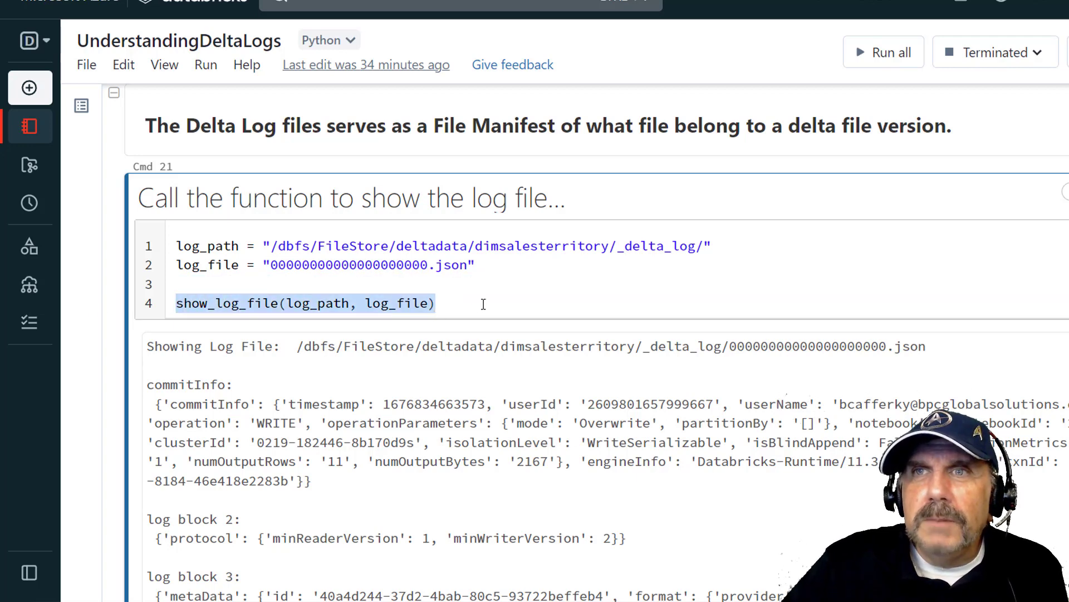
scroll(down, 3)
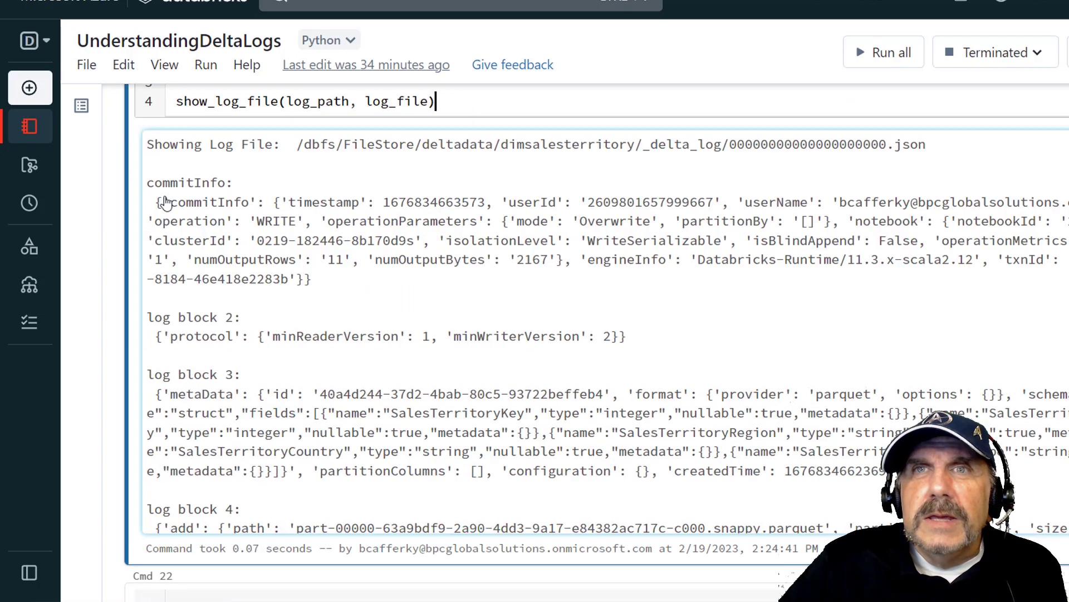
double_click(193, 182)
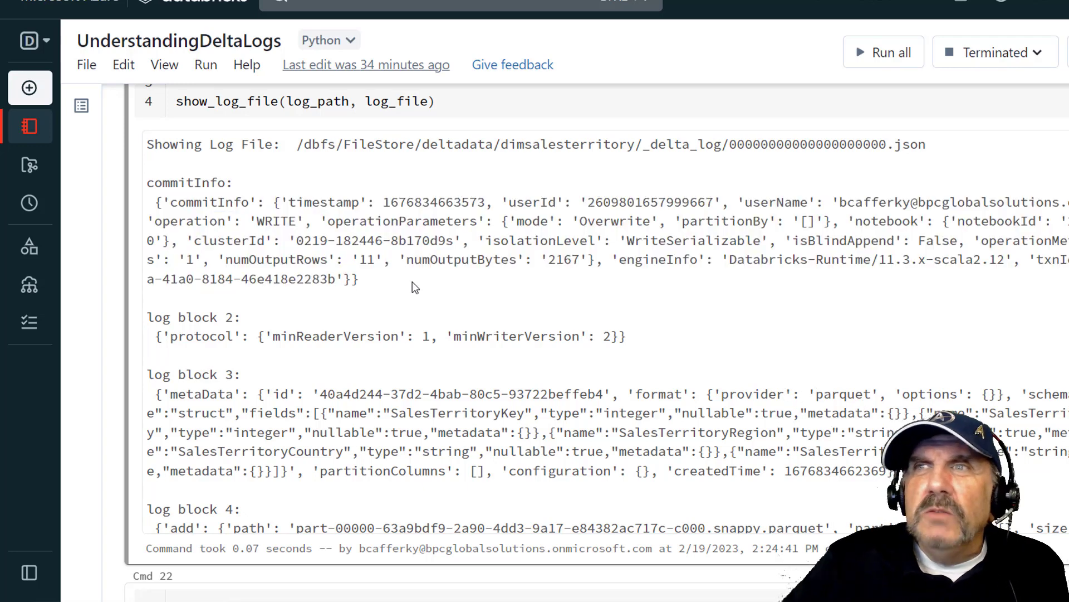
mouse_move(440, 288)
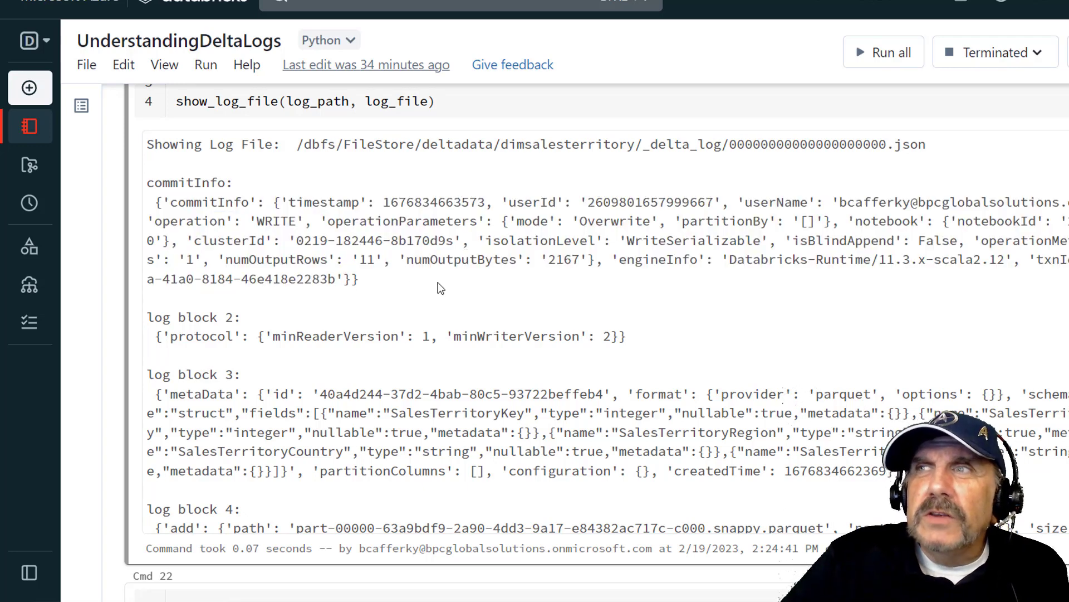
double_click(278, 221)
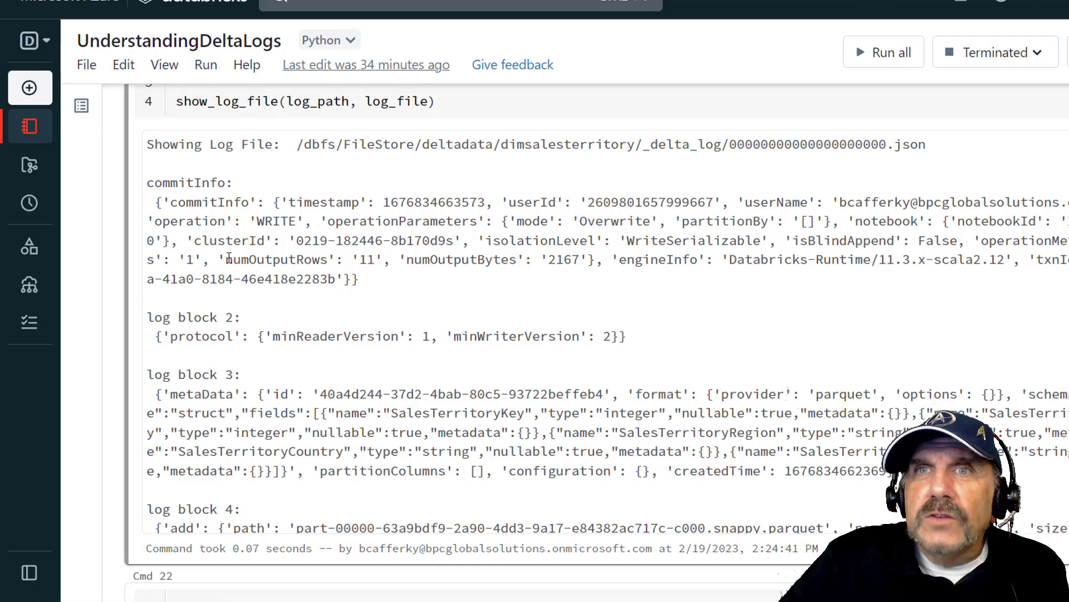
double_click(293, 260)
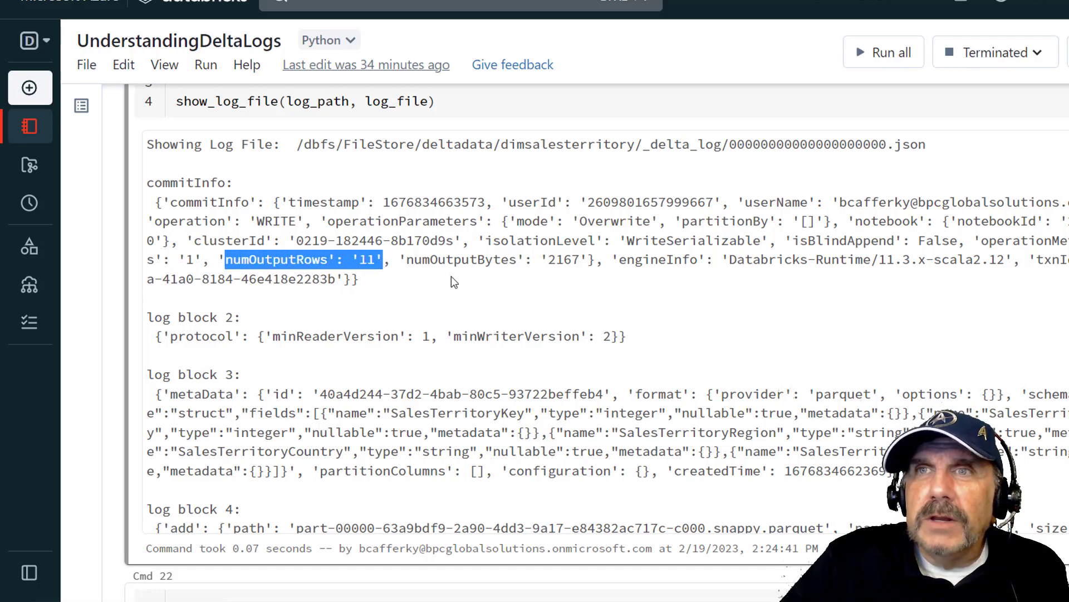
click(713, 249)
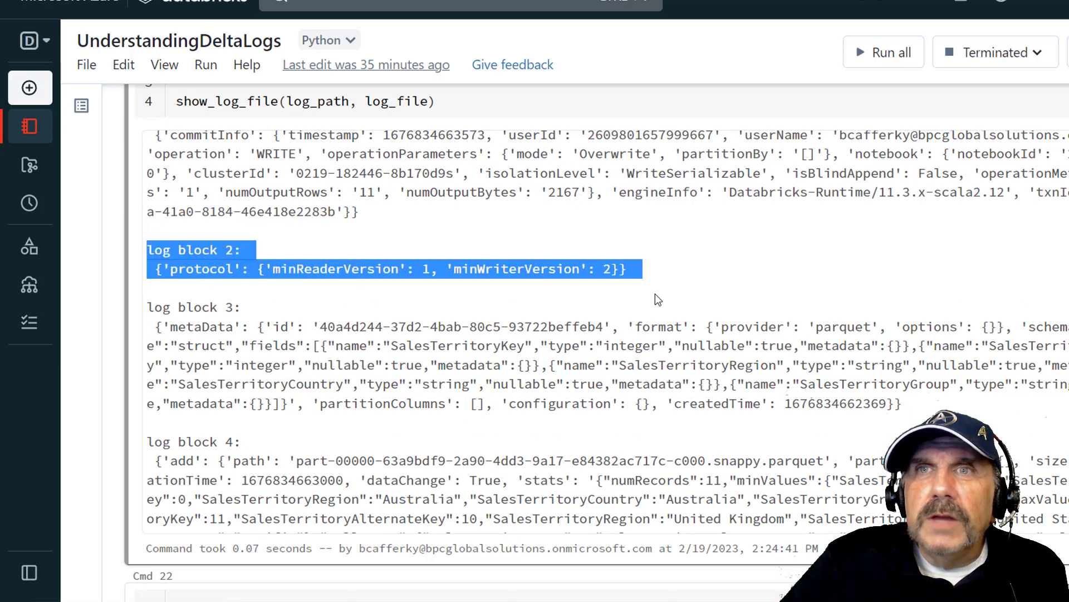
mouse_move(699, 274)
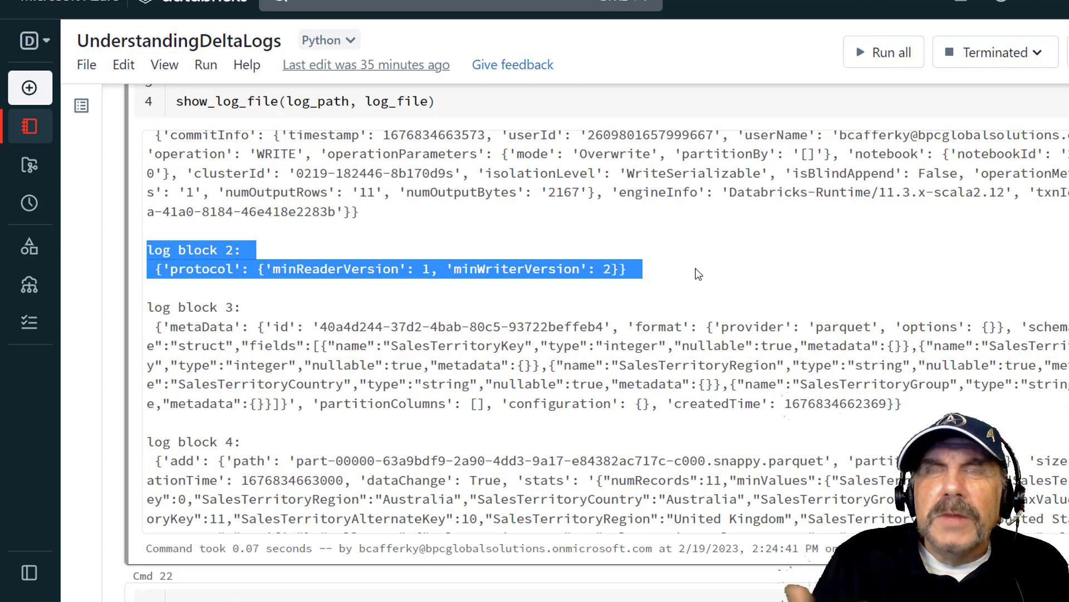
mouse_move(497, 286)
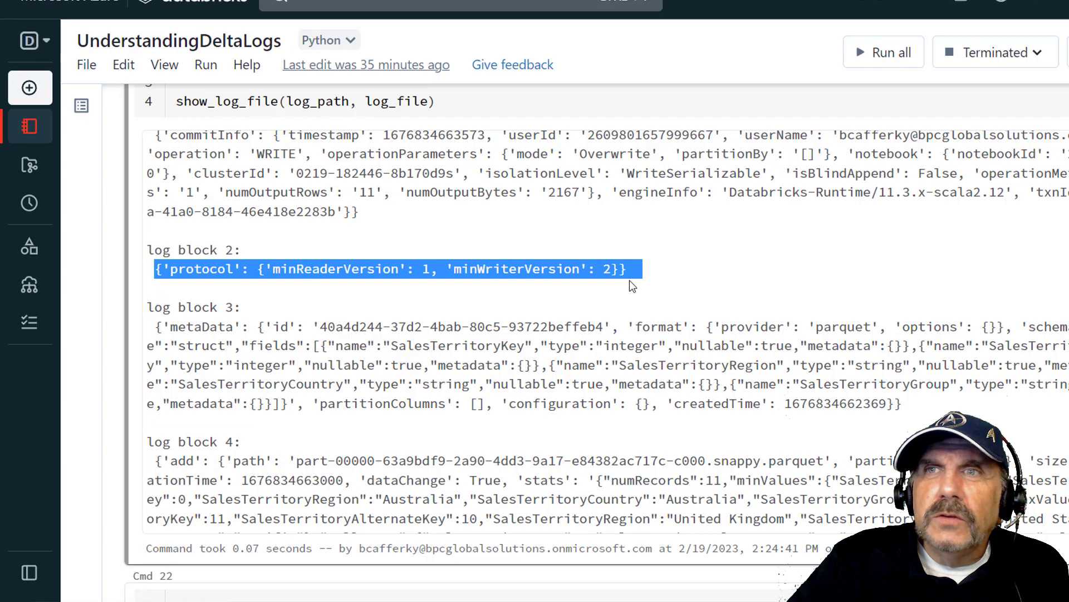
click(372, 311)
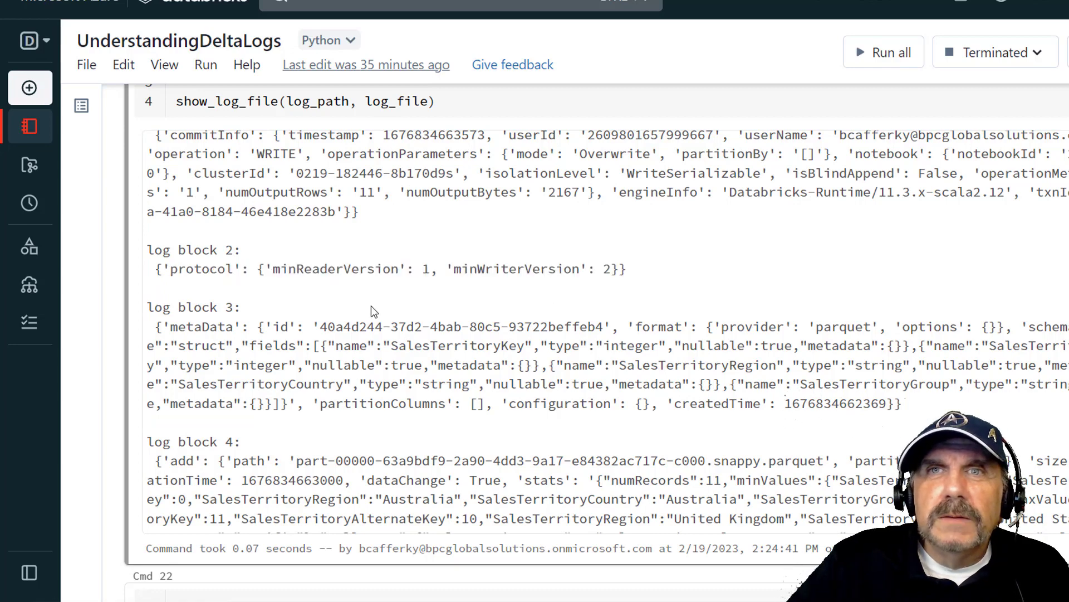
scroll(down, 3)
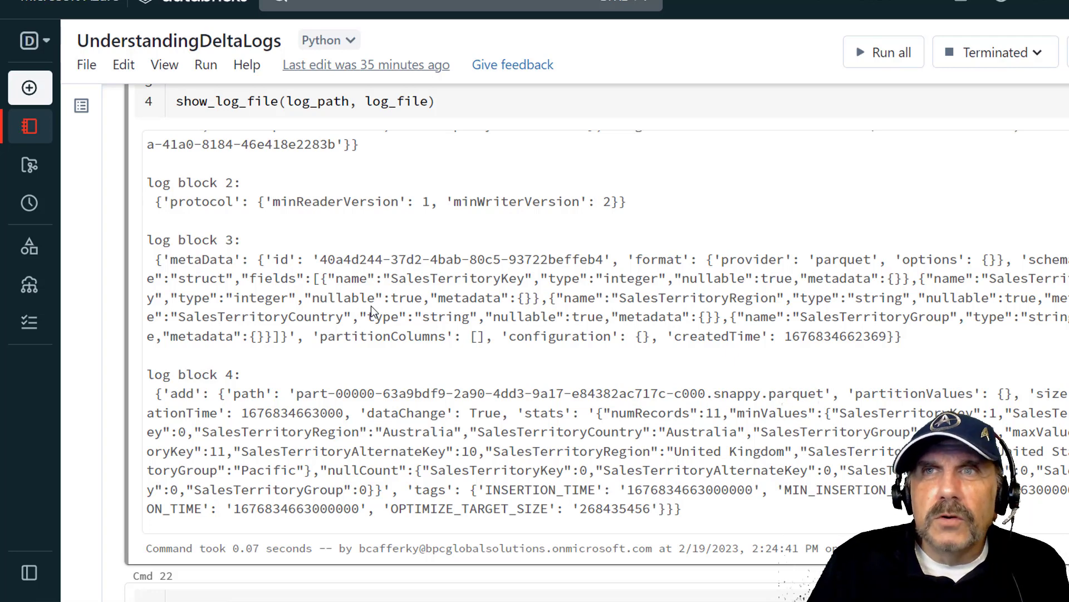
mouse_move(272, 252)
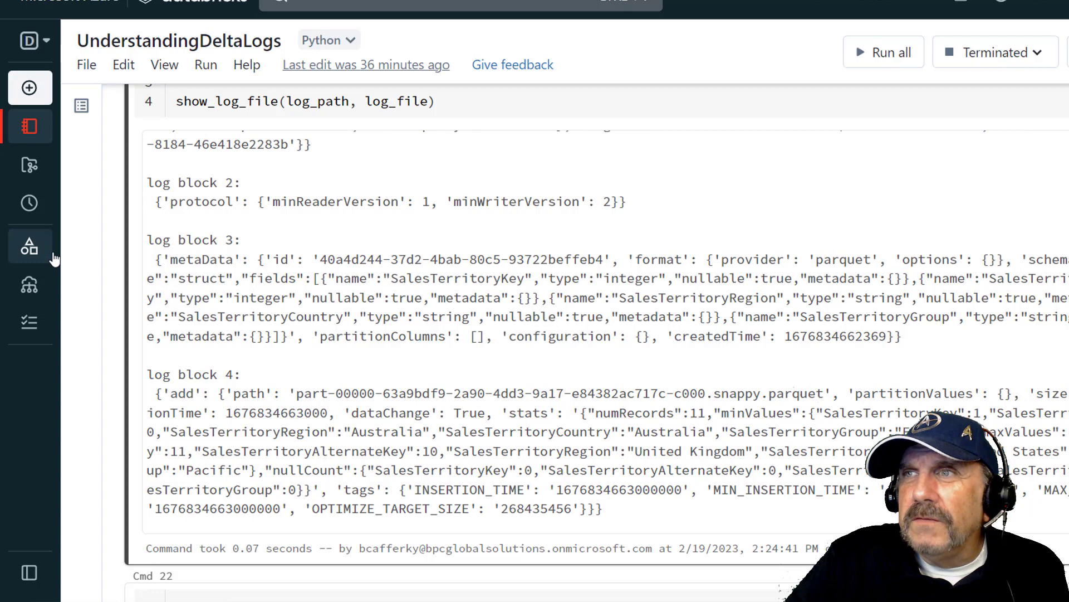
double_click(348, 335)
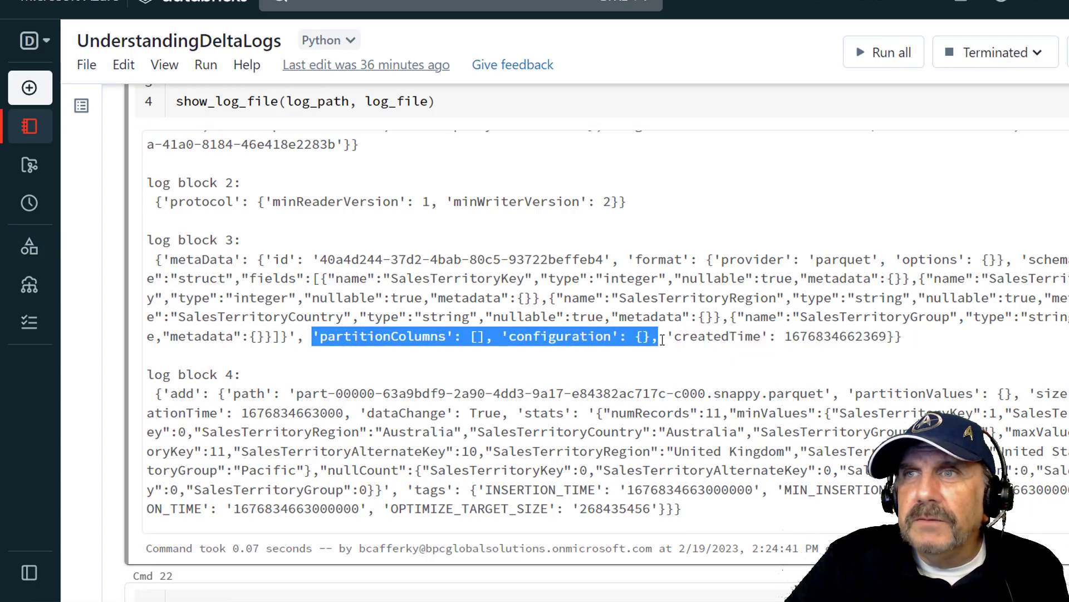
click(375, 307)
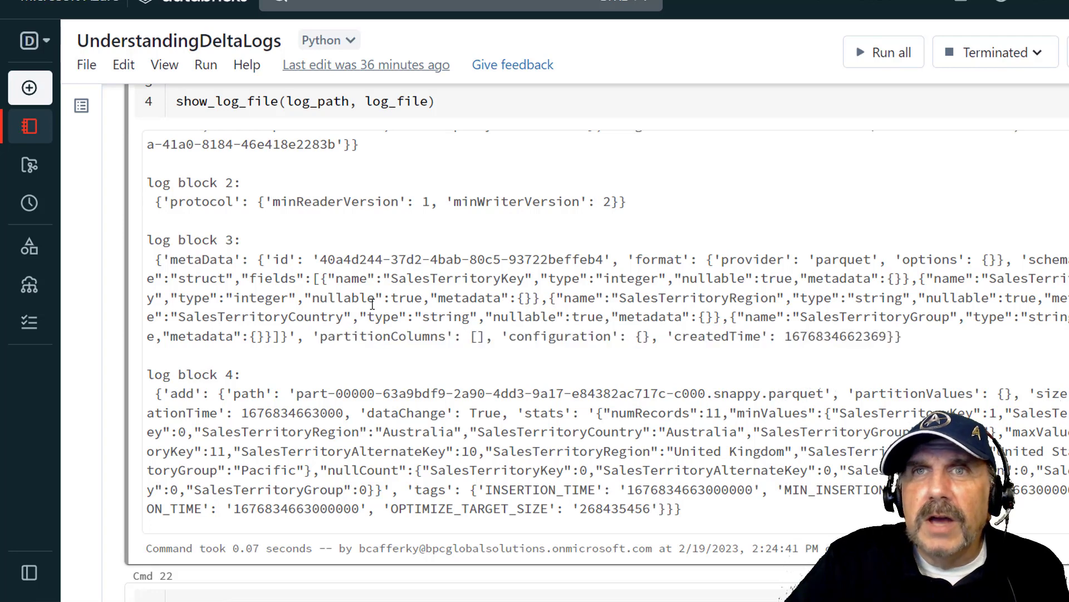
scroll(up, 3)
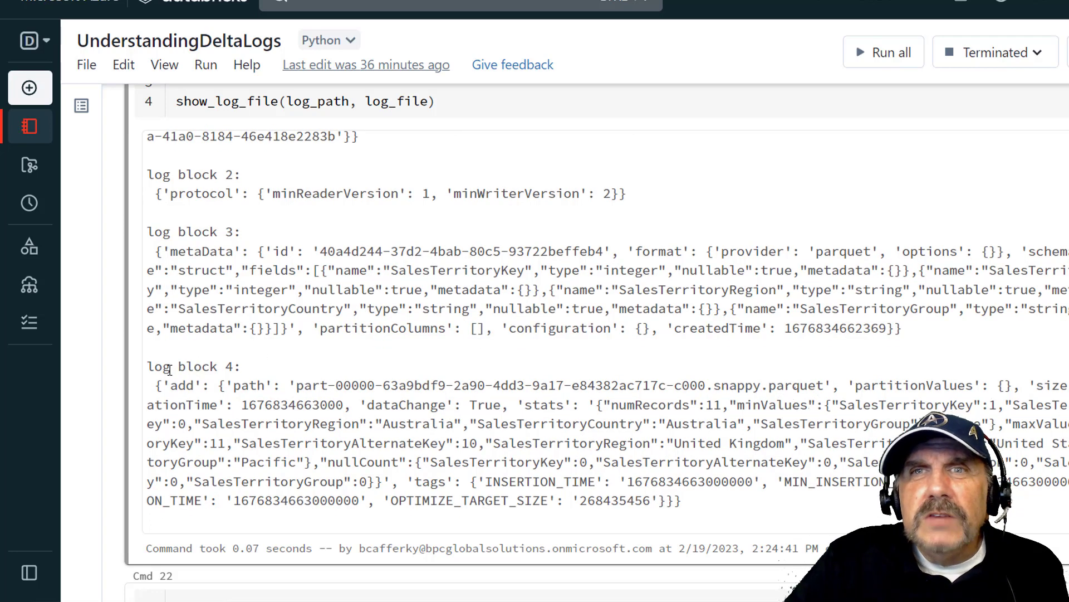
double_click(193, 367)
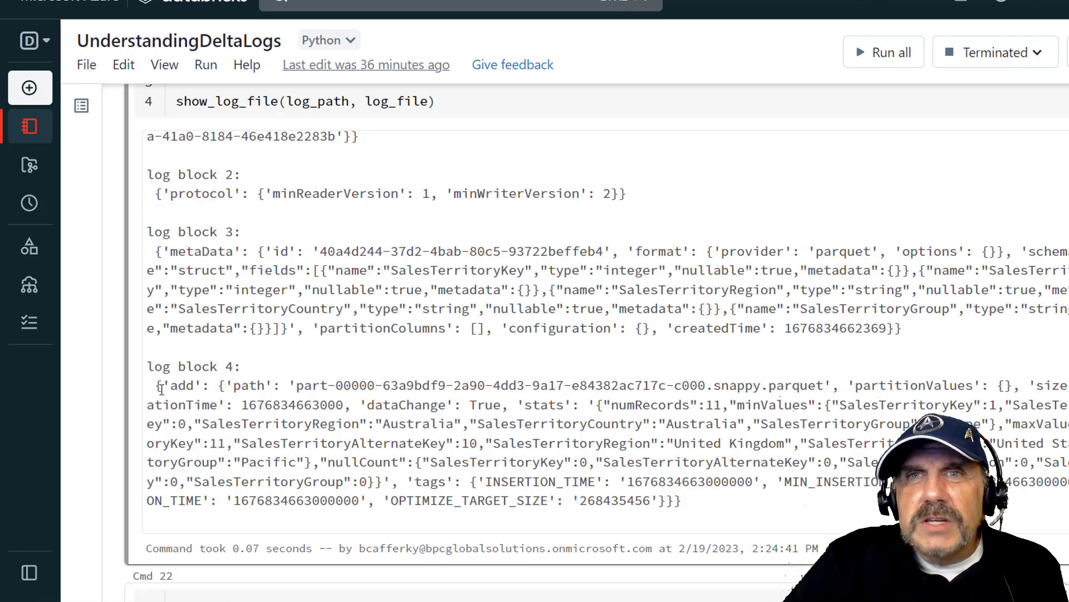
double_click(245, 385)
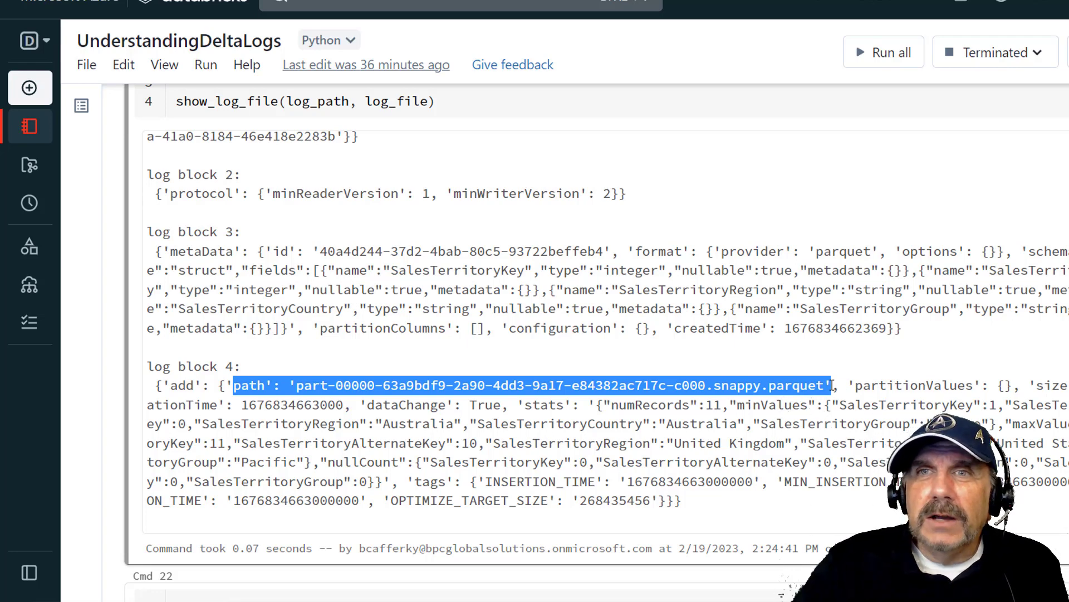
click(294, 386)
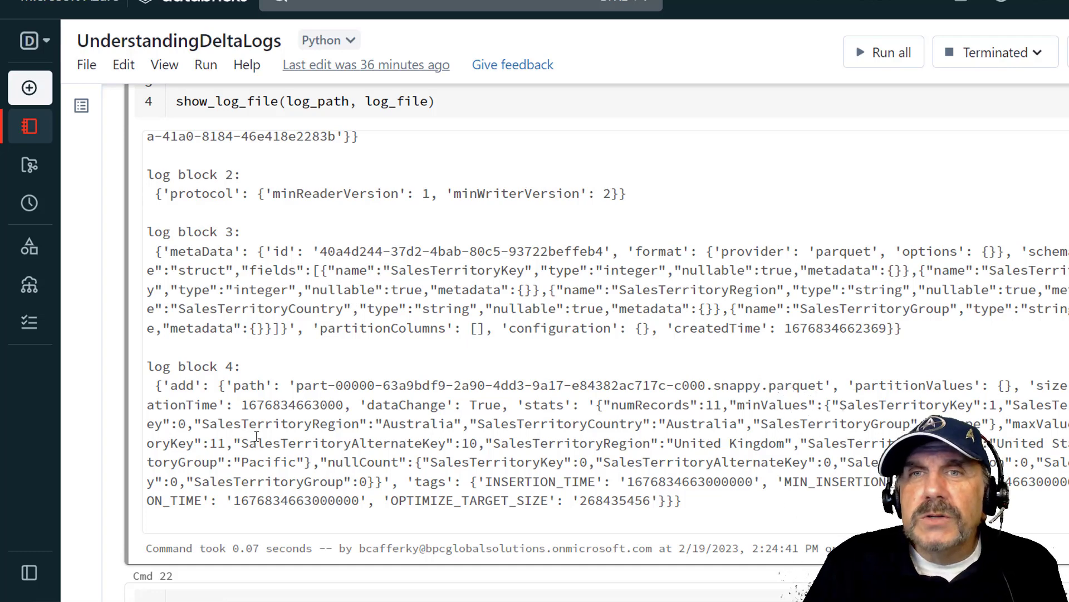
mouse_move(104, 381)
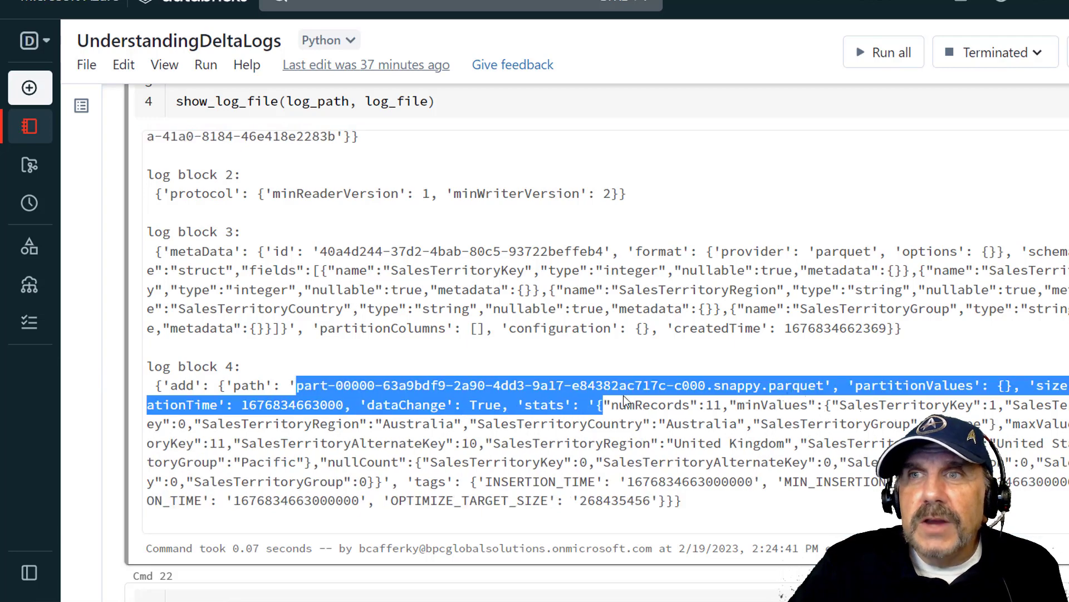
click(476, 462)
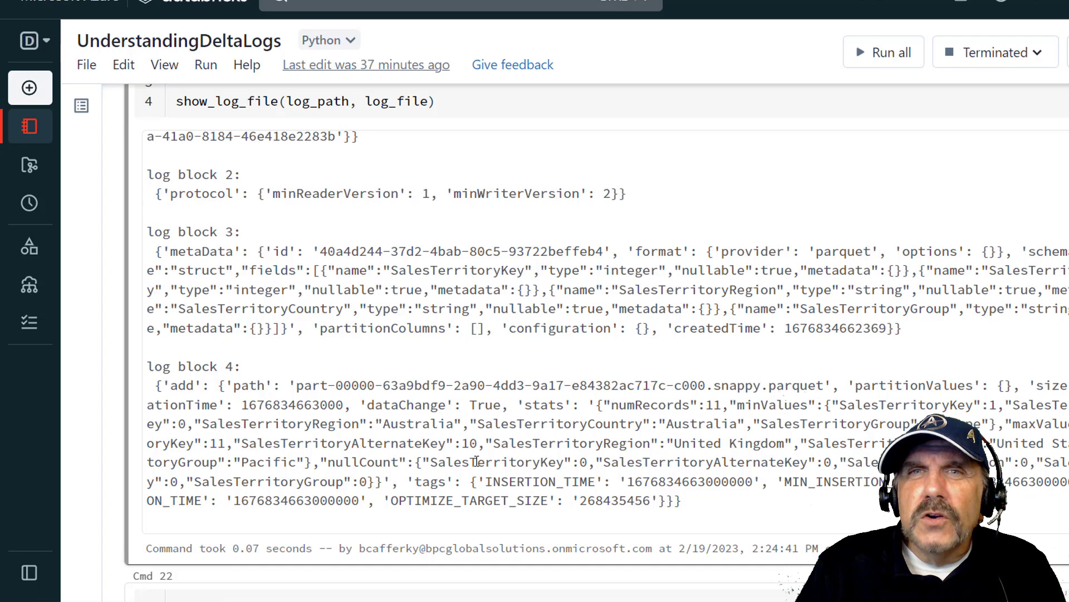
mouse_move(136, 421)
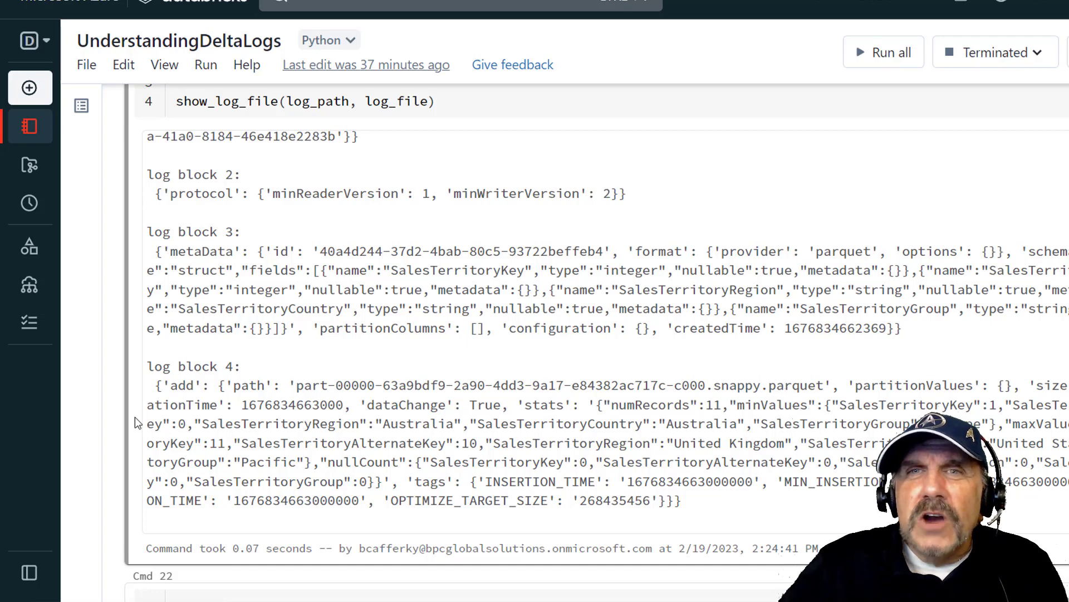
double_click(184, 384)
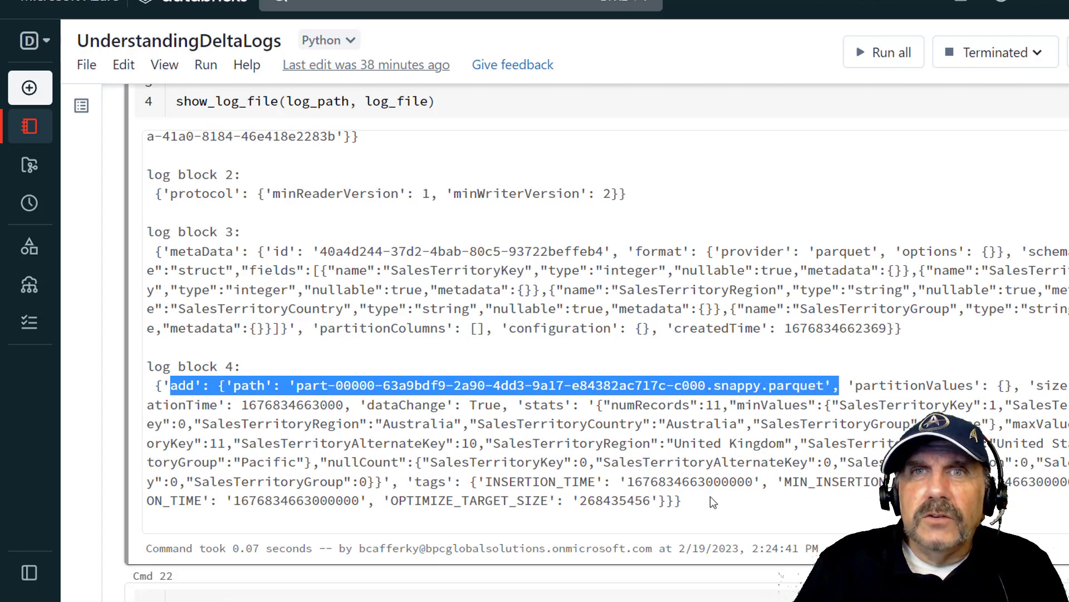
mouse_move(694, 501)
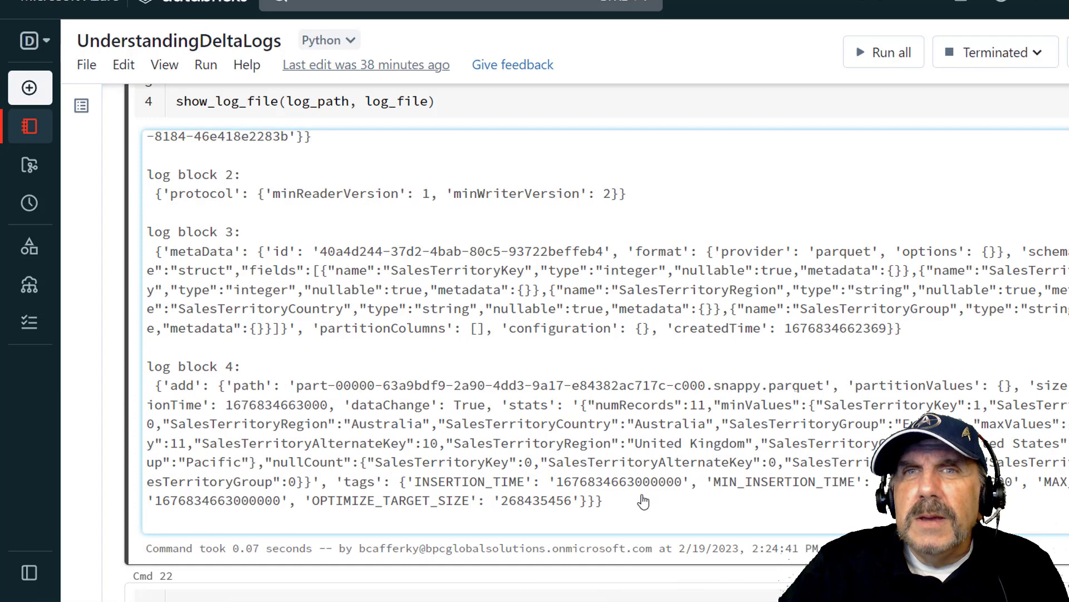
mouse_move(733, 481)
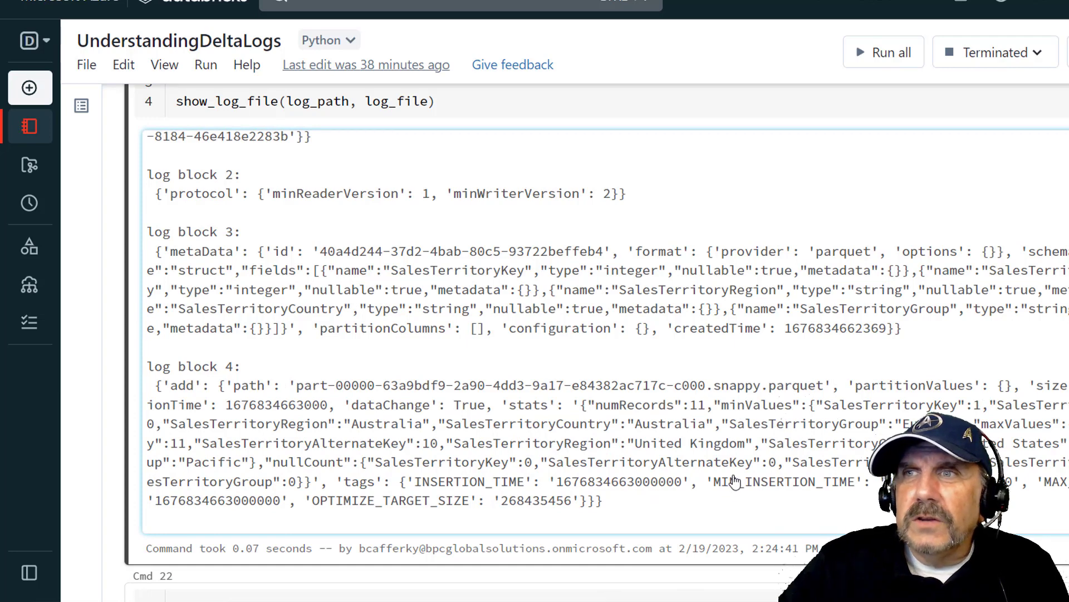
scroll(left, 3)
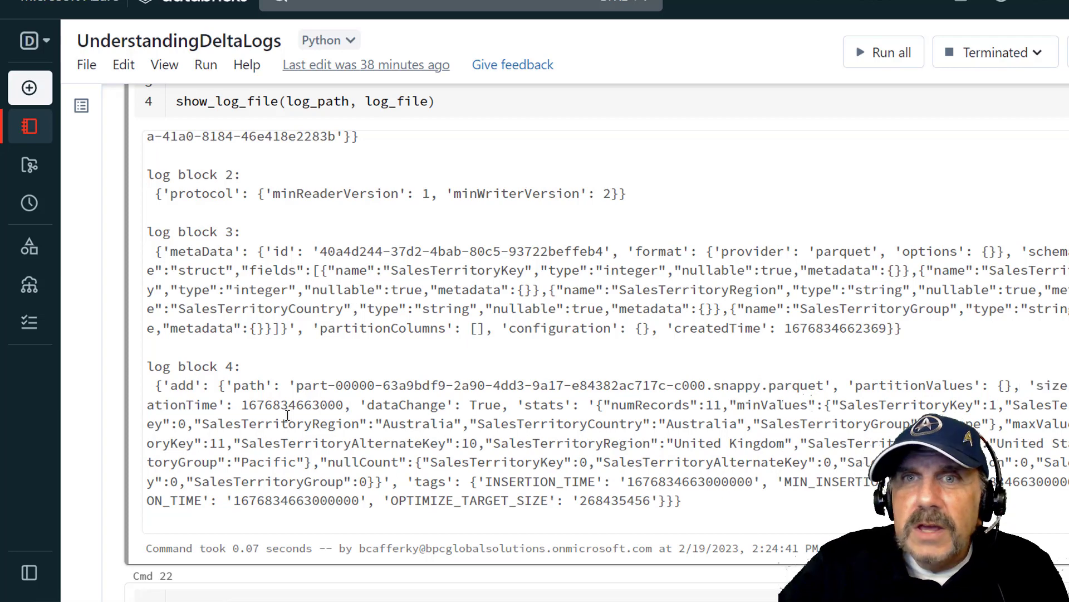
double_click(377, 404)
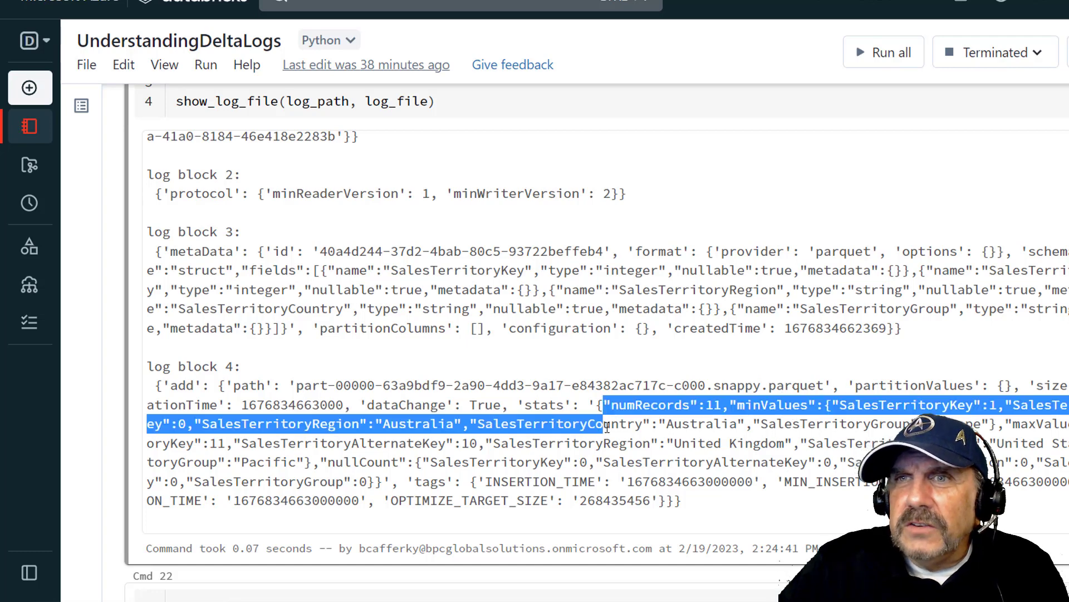
mouse_move(610, 437)
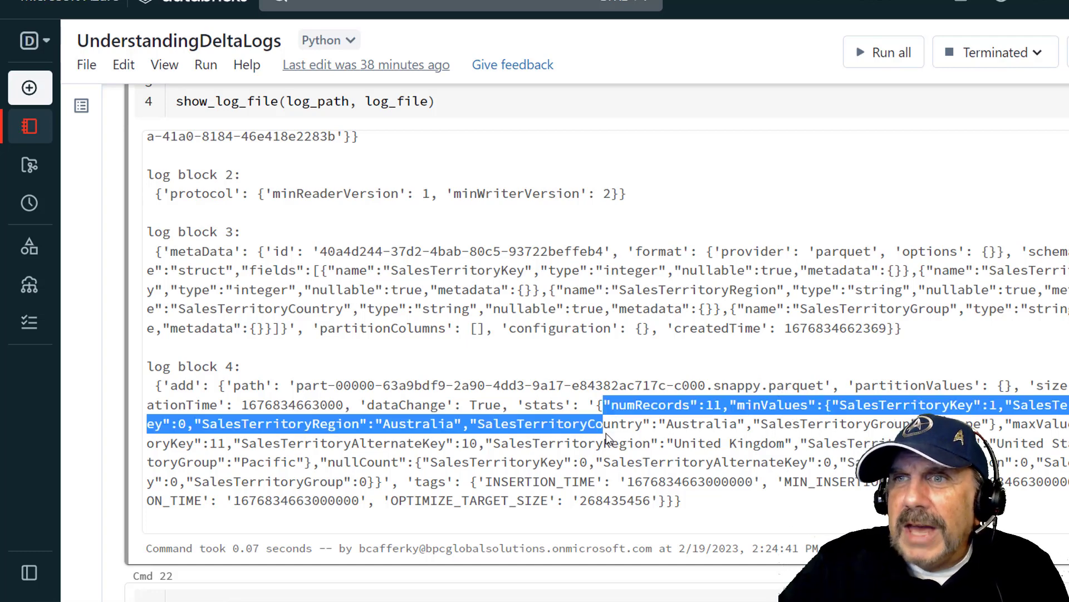
click(437, 481)
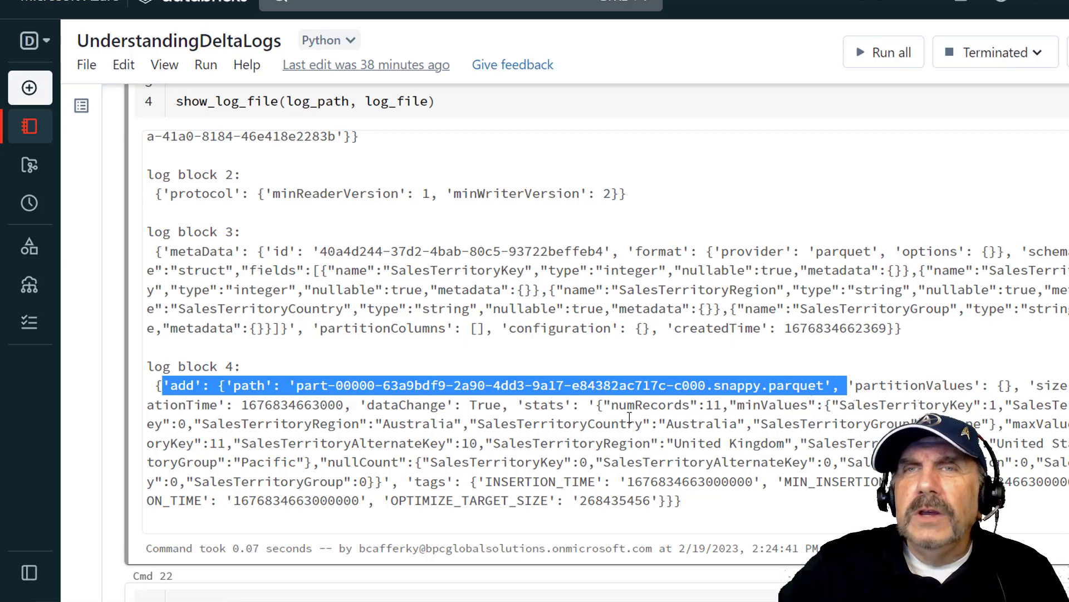
click(583, 428)
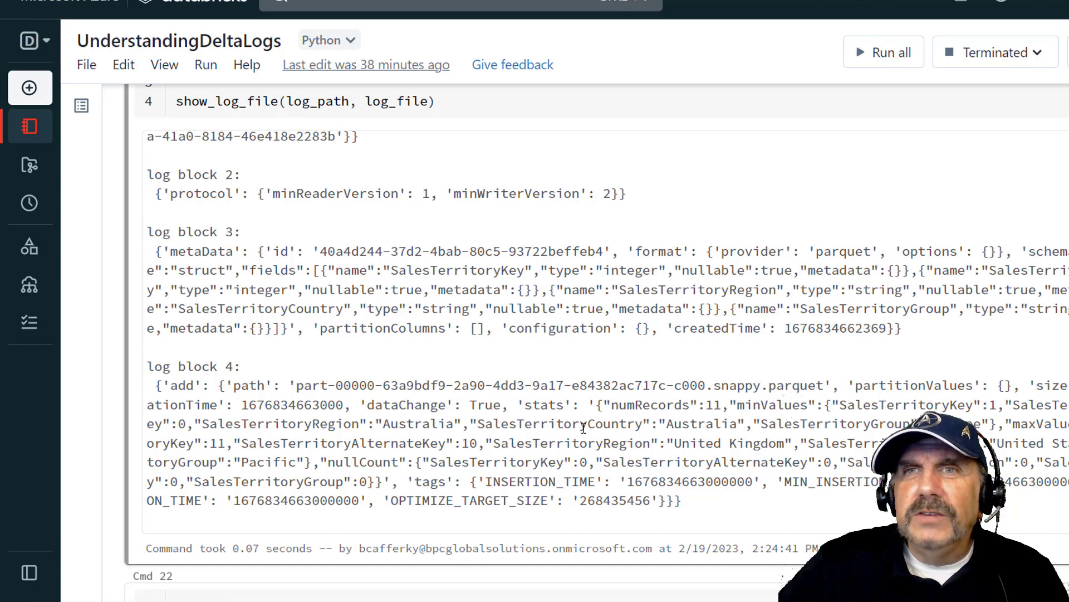
scroll(down, 3)
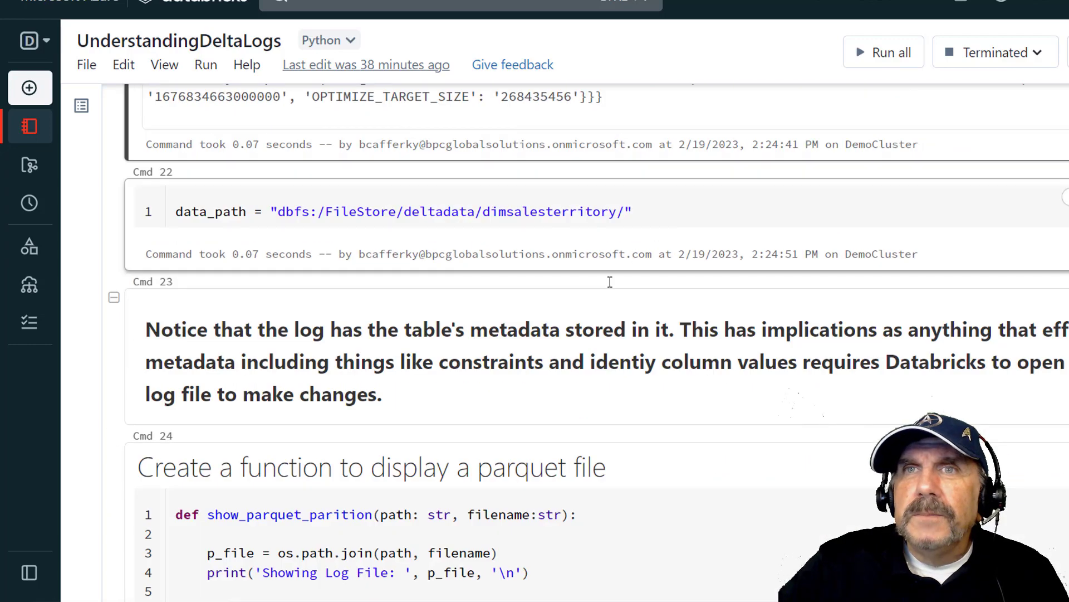
double_click(210, 210)
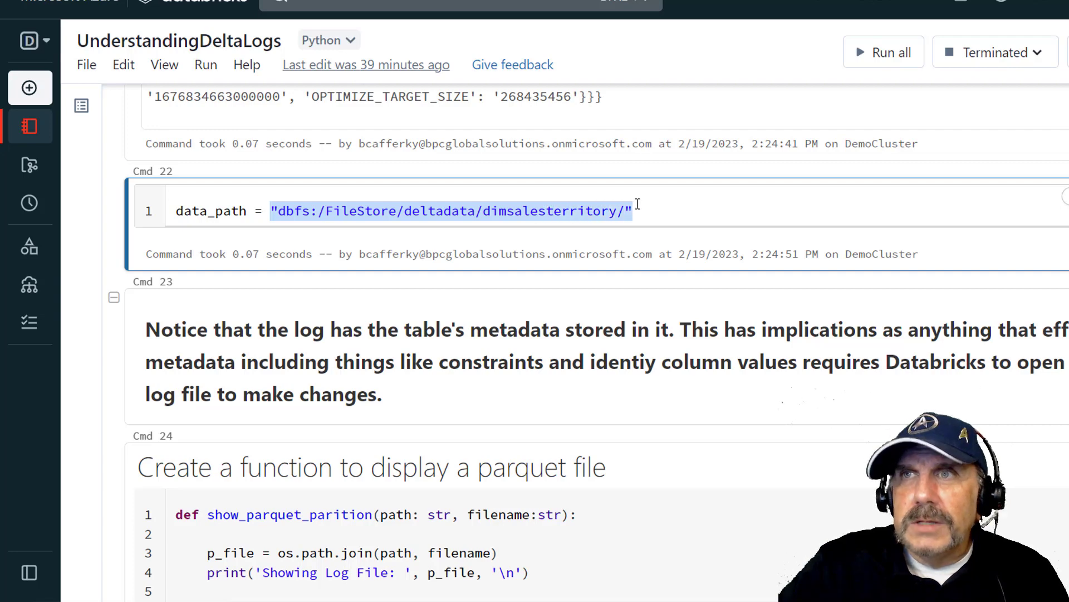
scroll(down, 3)
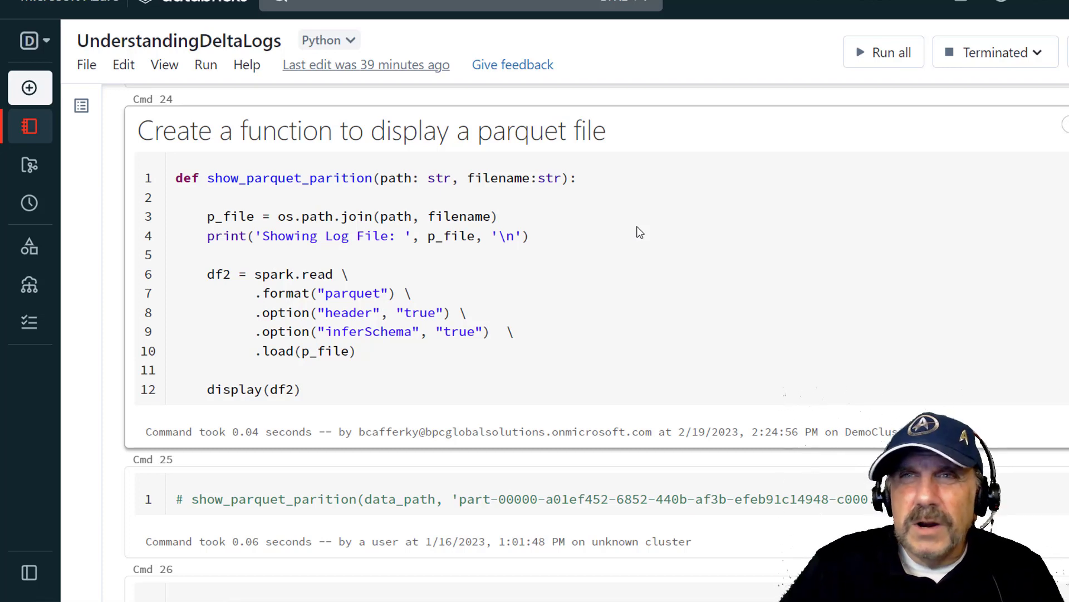
click(419, 270)
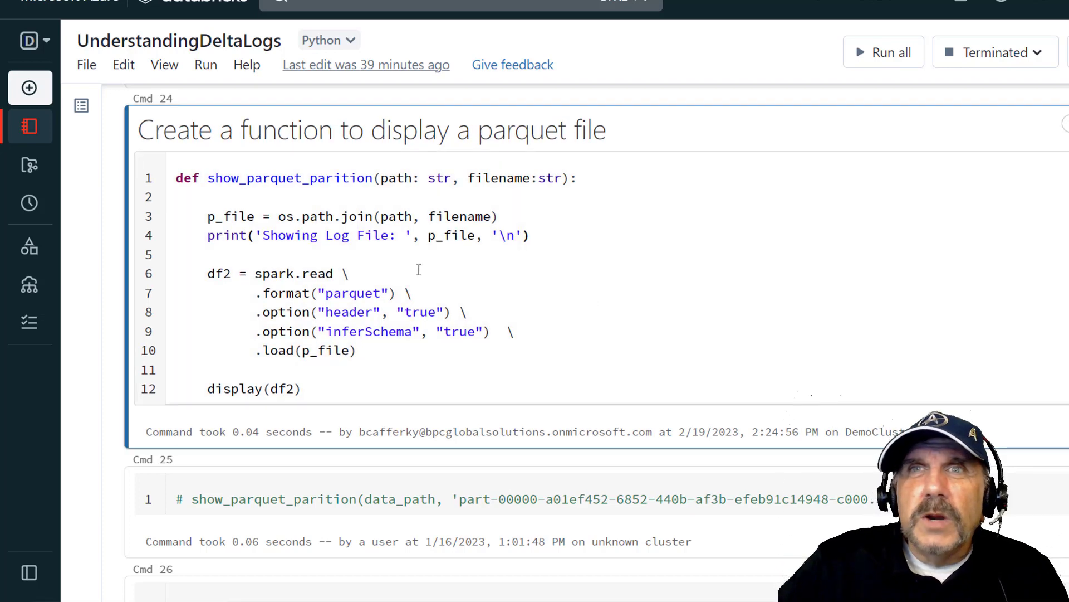
click(209, 178)
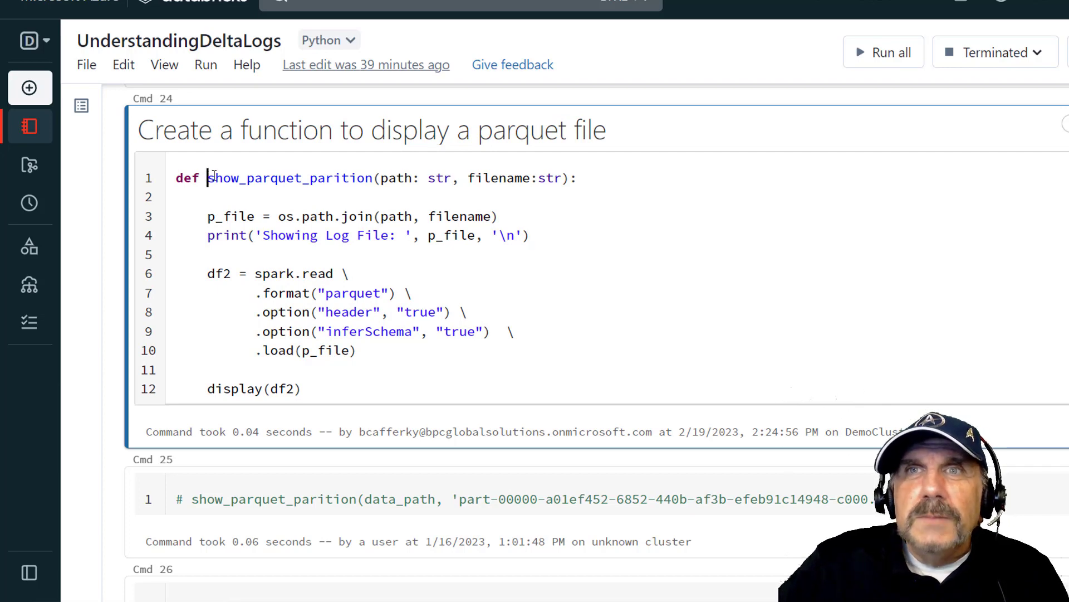
double_click(290, 177)
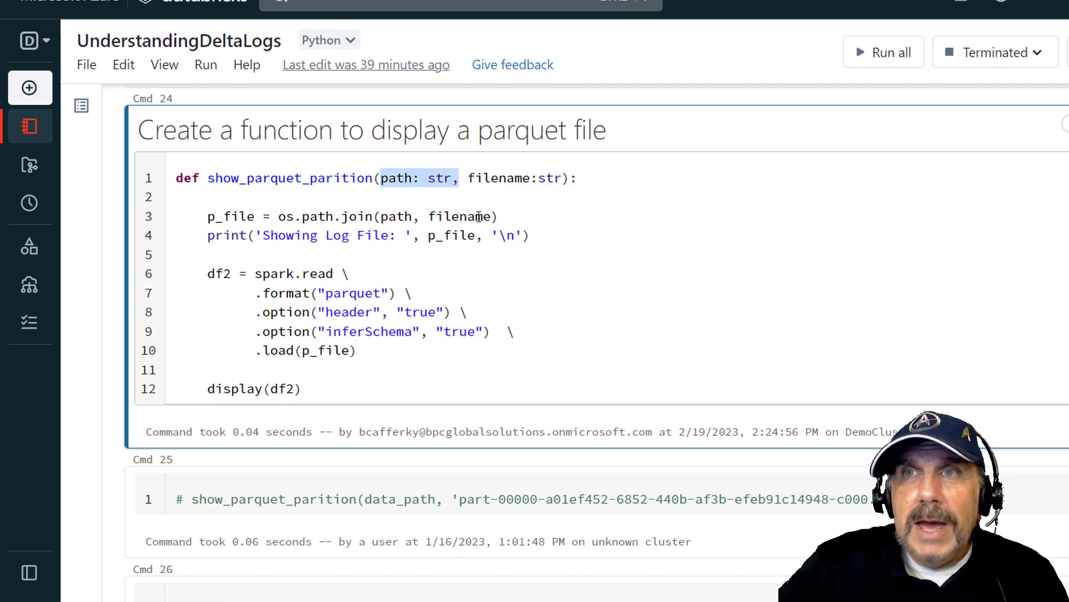
double_click(516, 178)
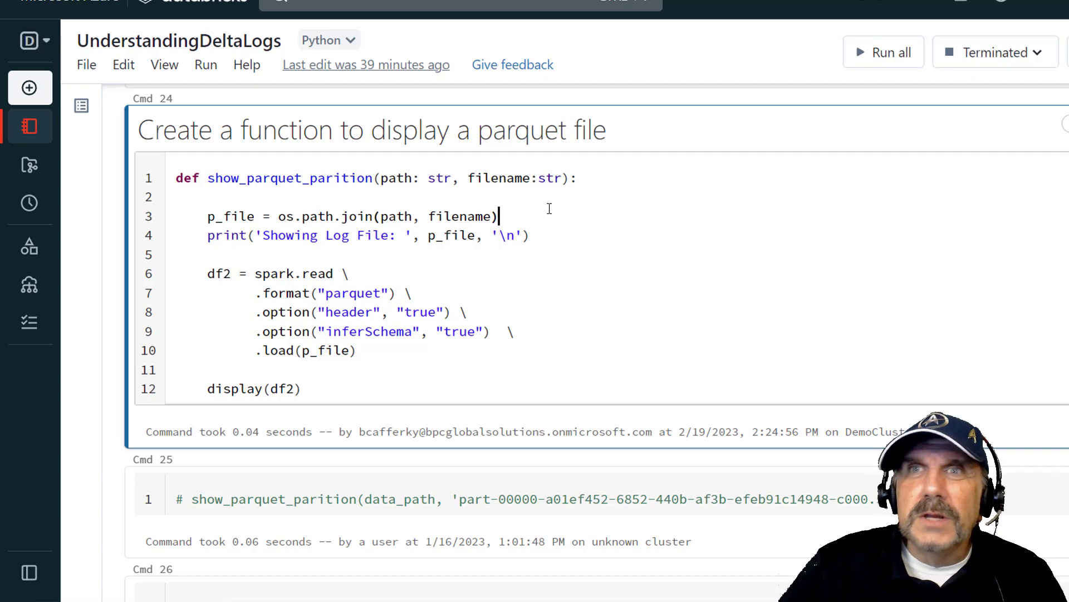
click(530, 235)
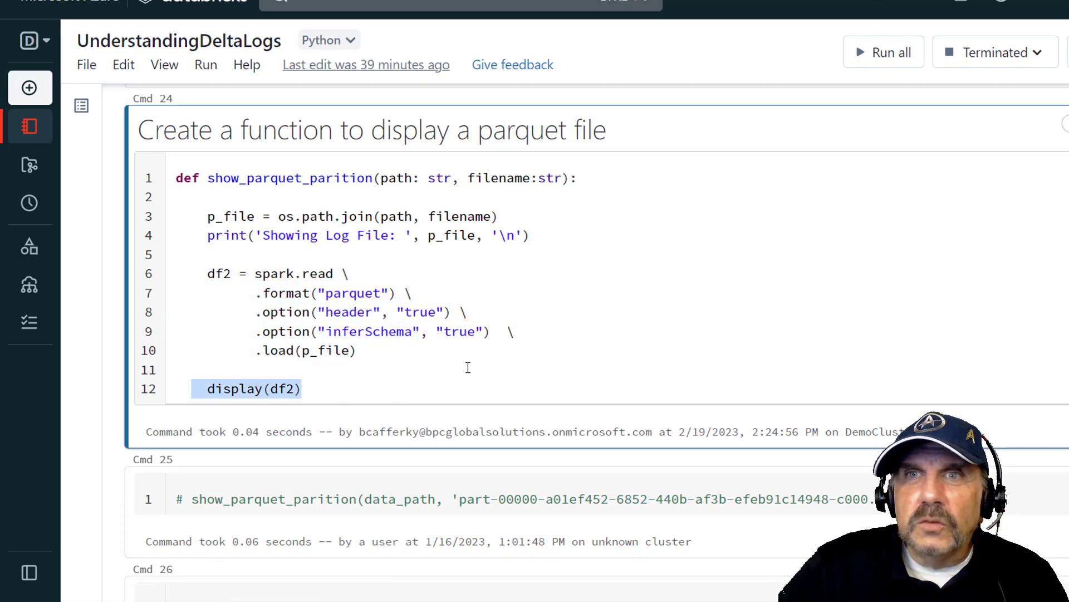
scroll(down, 3)
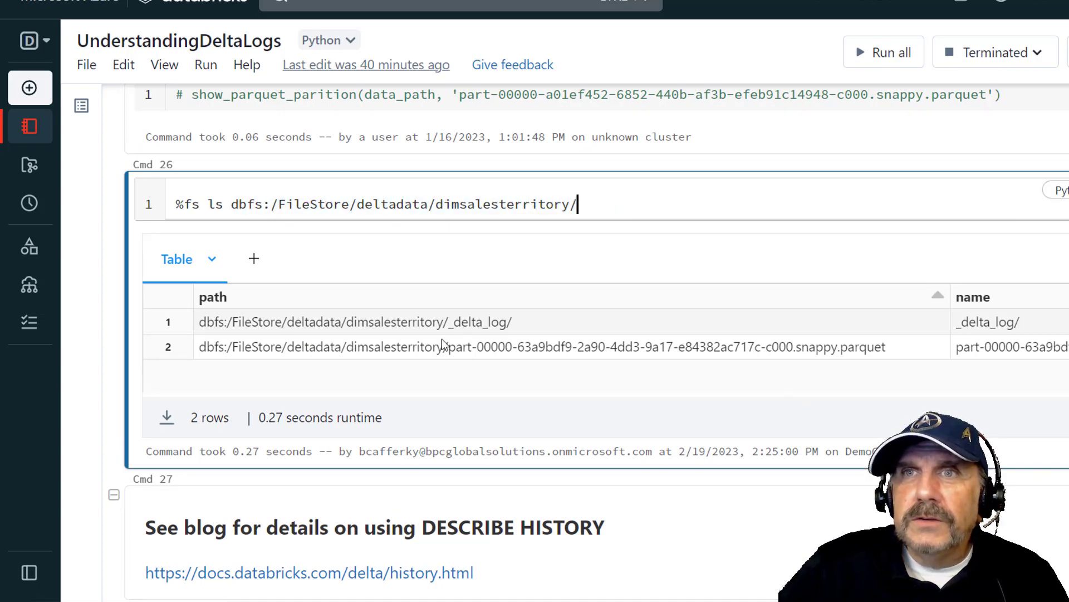
double_click(474, 321)
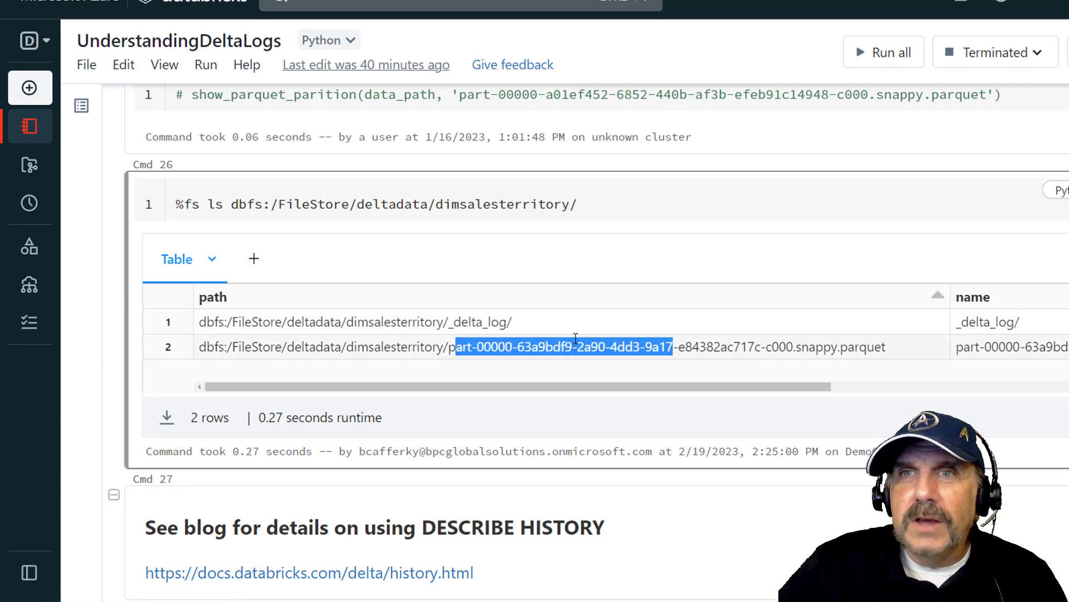
scroll(down, 3)
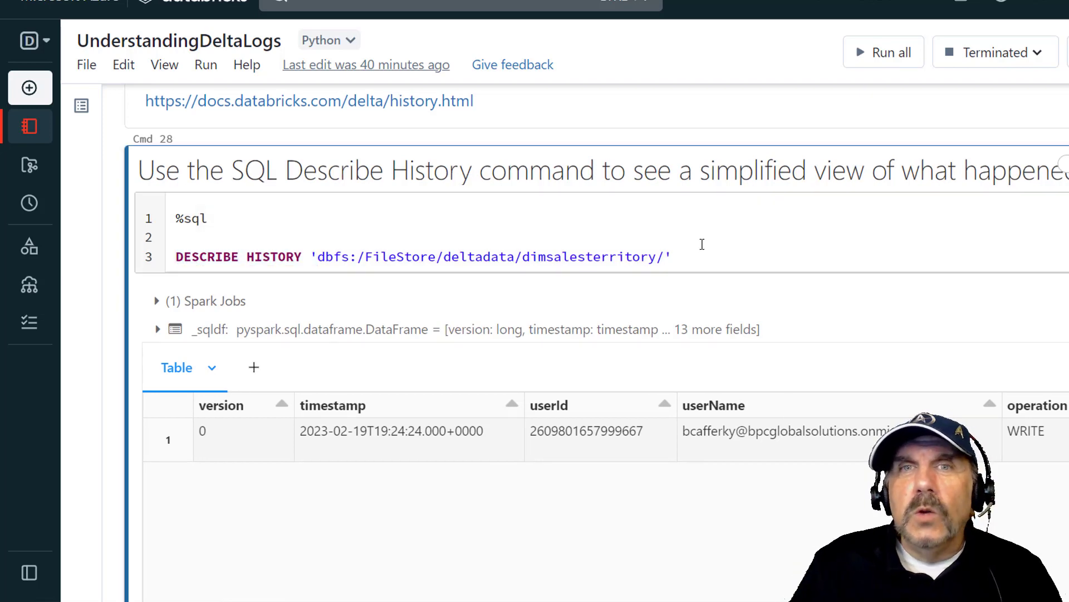
- Review the DESCRIBE HISTORY query's table path and reach the operationMetrics column of its results
click(190, 238)
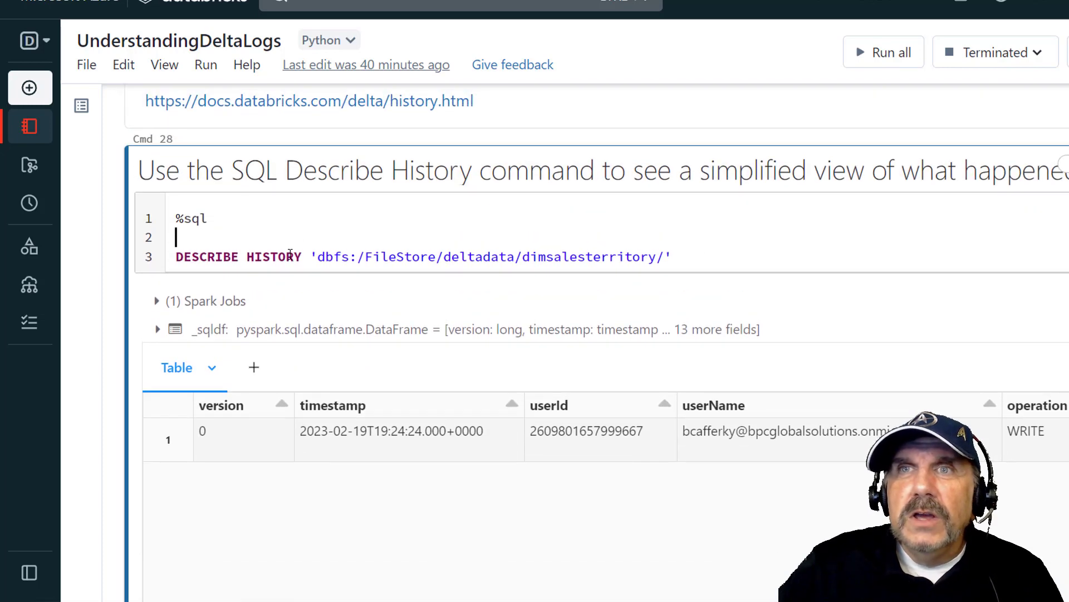
double_click(491, 256)
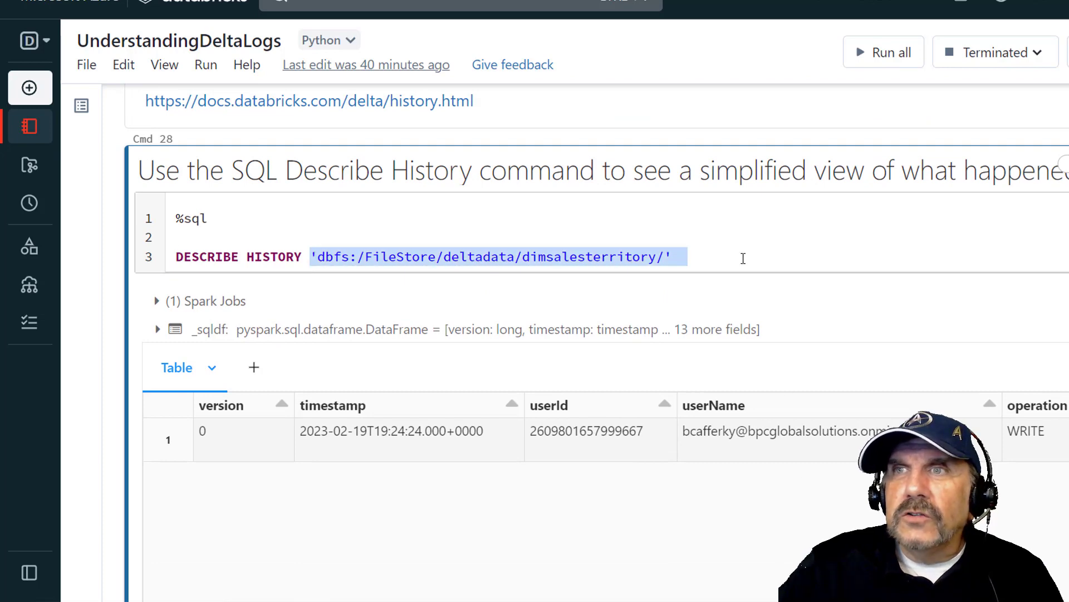
scroll(down, 3)
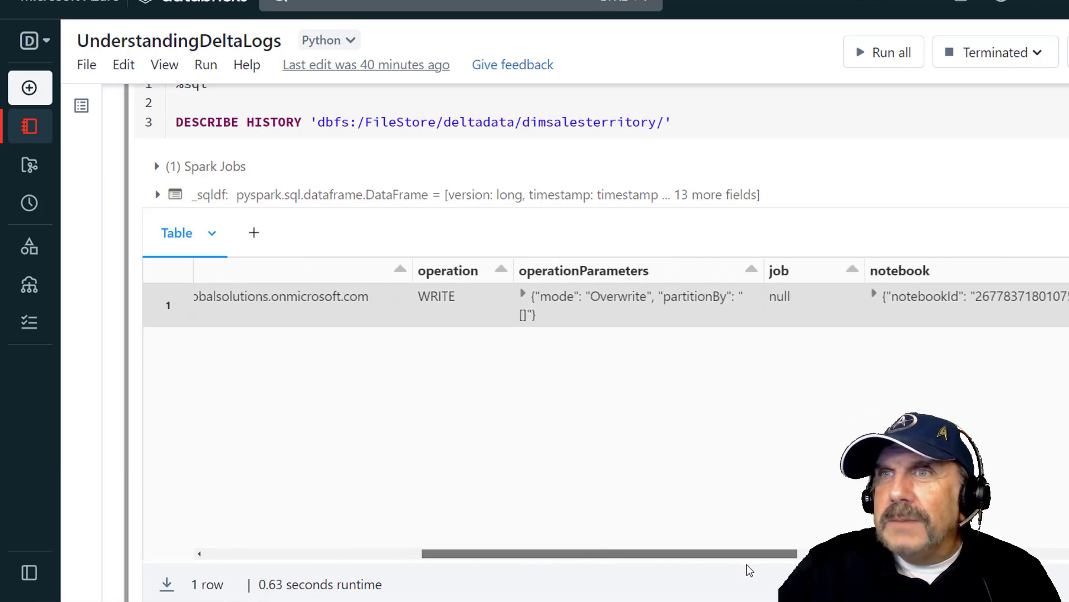
mouse_move(628, 537)
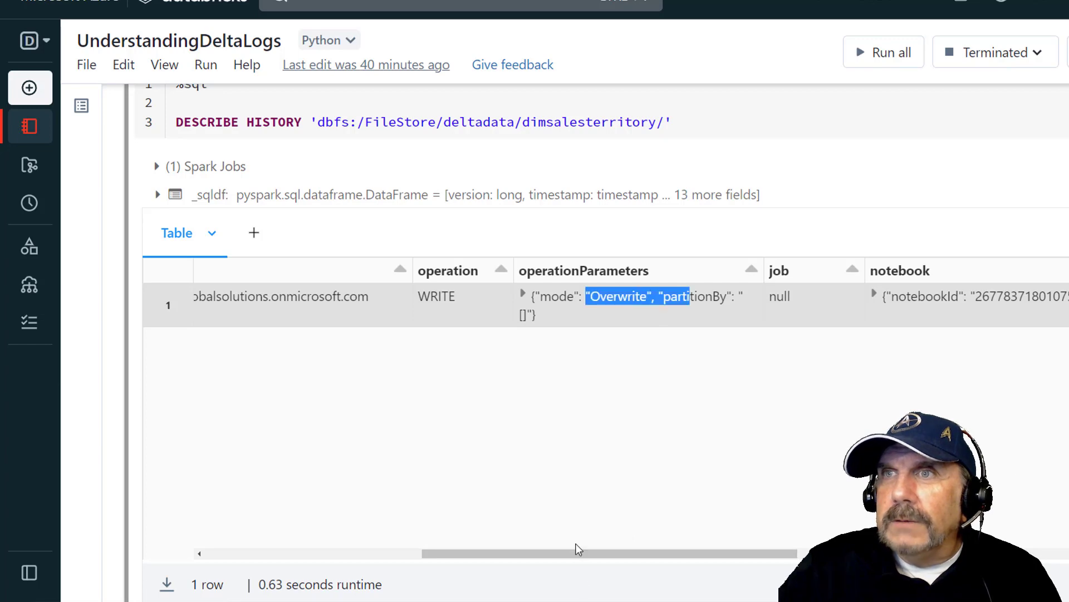
scroll(right, 3)
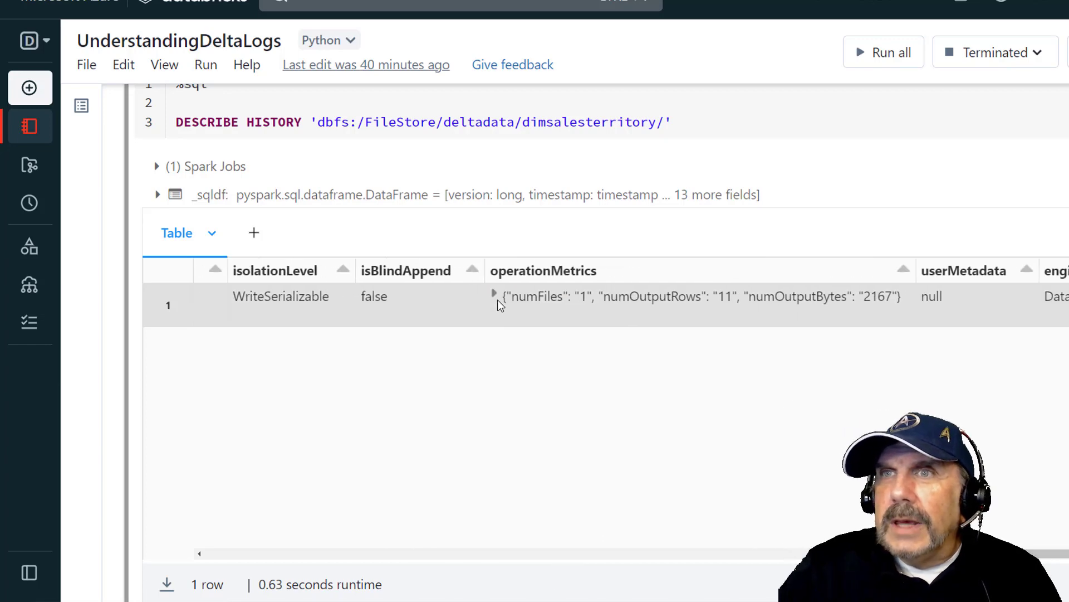
- Expand operationMetrics showing 1 file, 11 output rows and 2167 bytes written
click(493, 296)
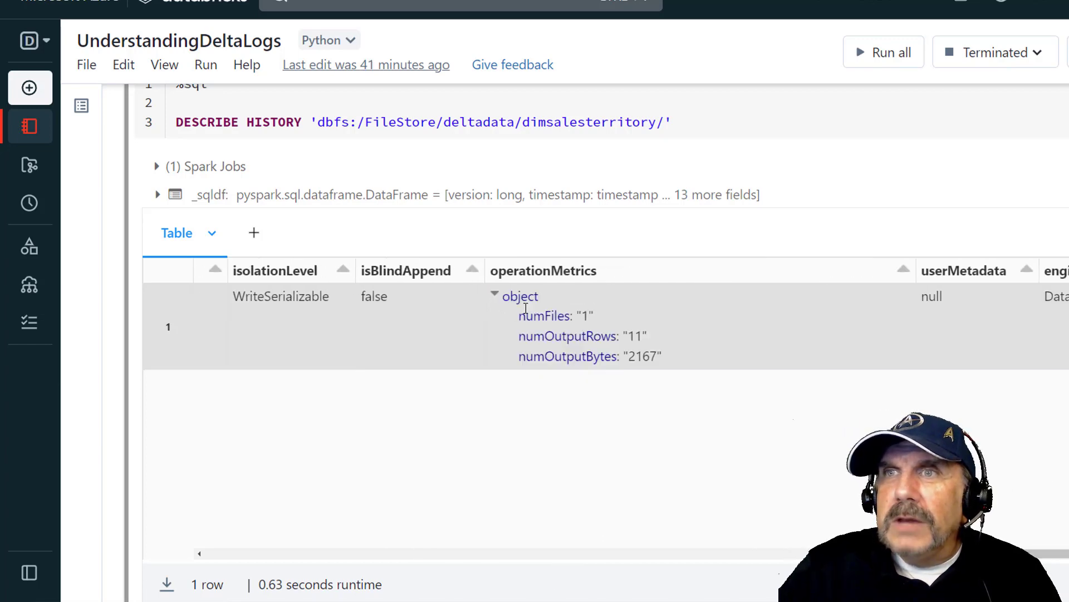
double_click(555, 315)
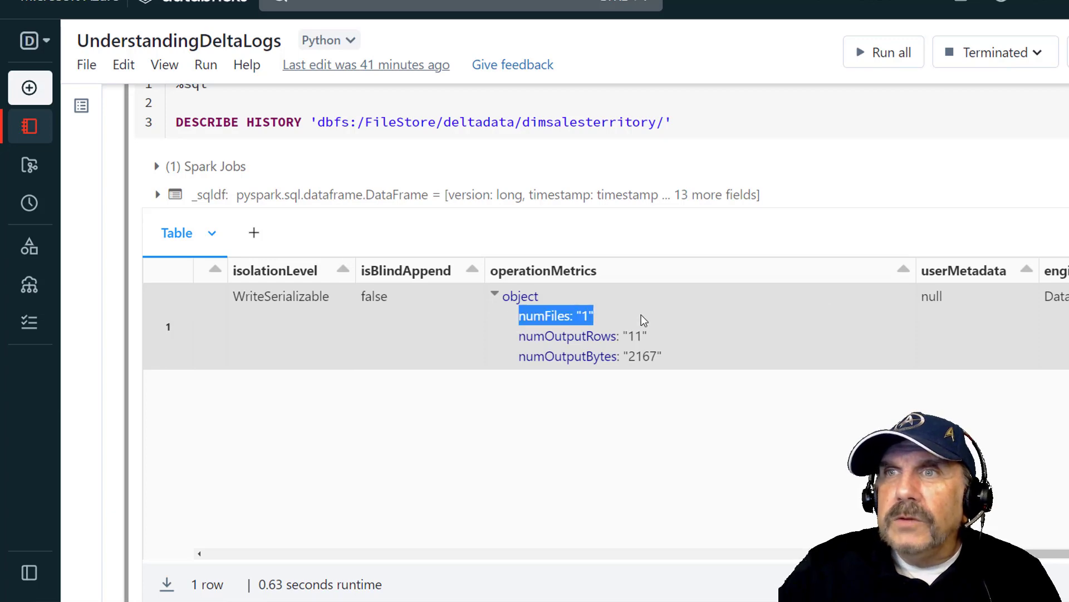
click(582, 335)
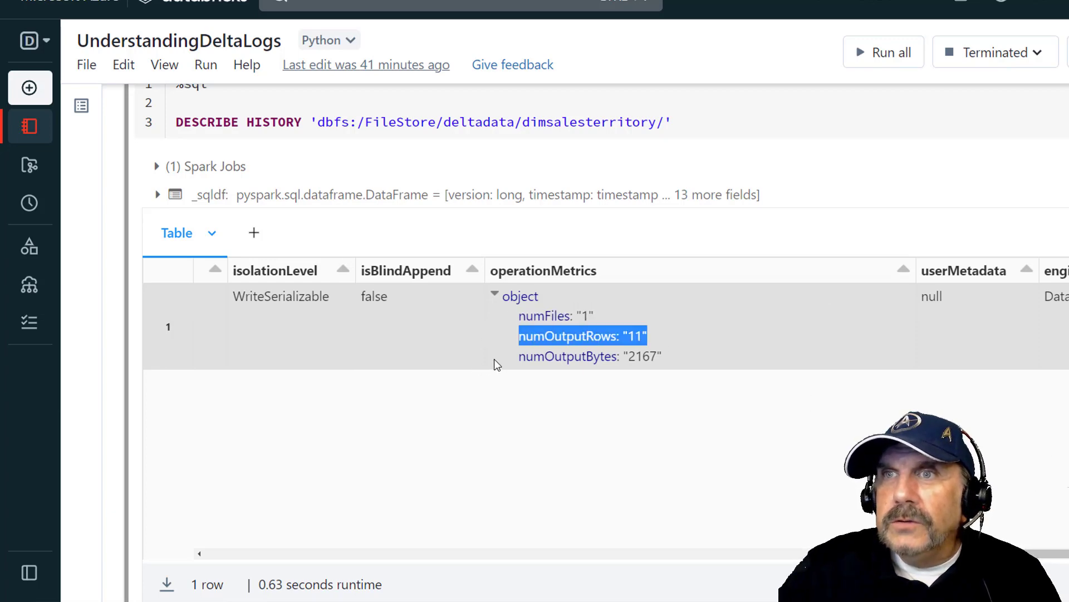
click(590, 357)
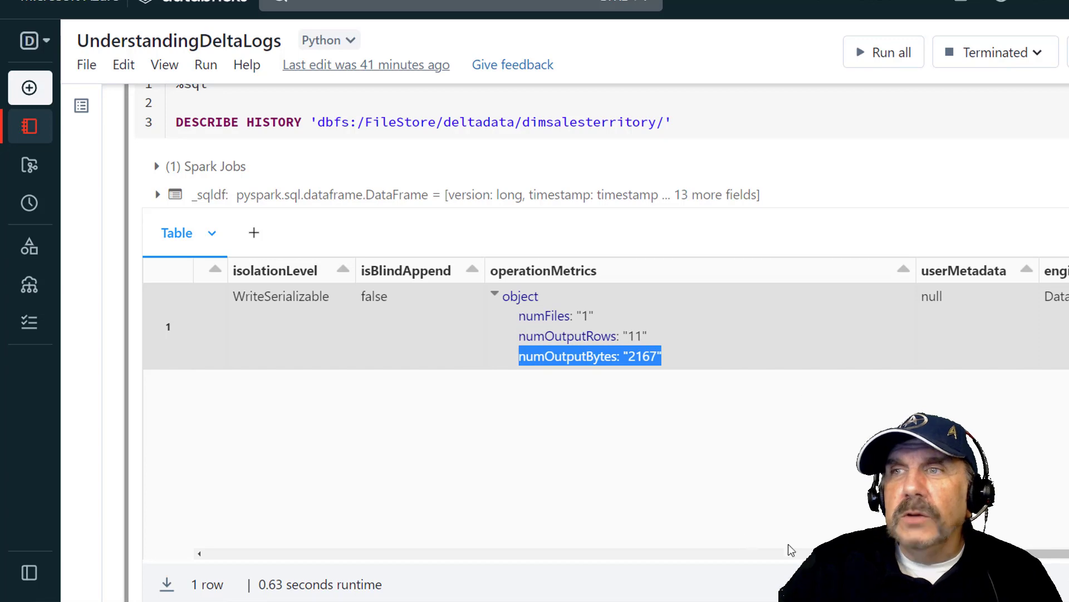
scroll(left, 3)
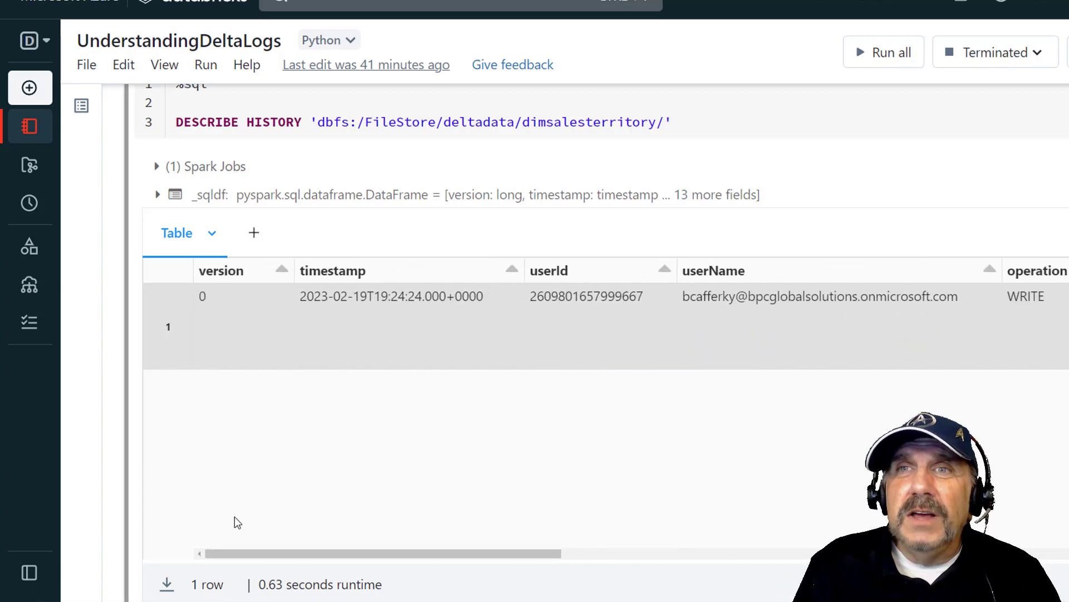
mouse_move(308, 506)
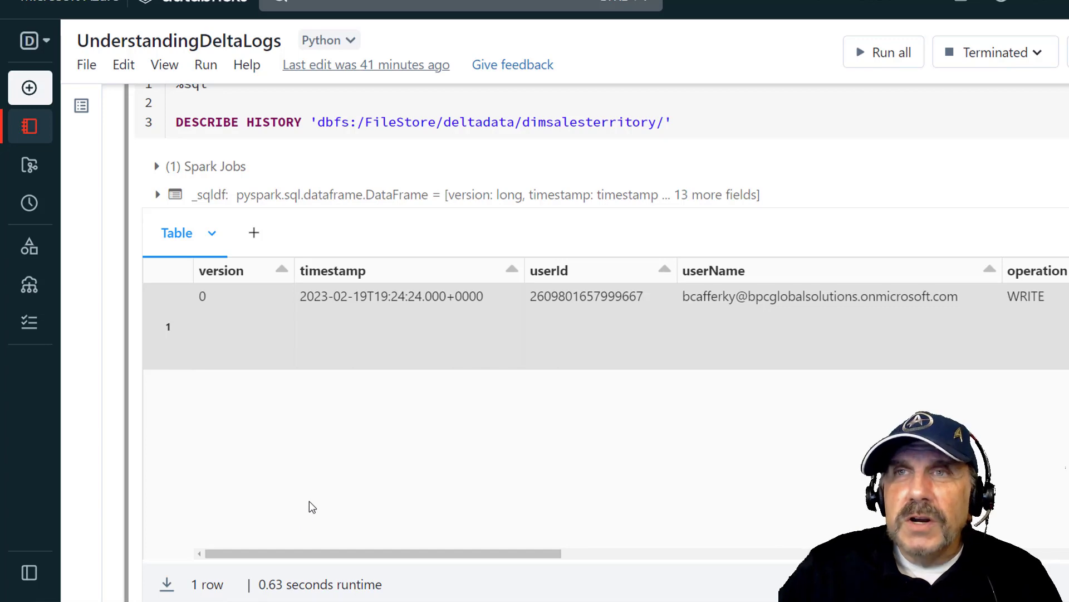
scroll(down, 3)
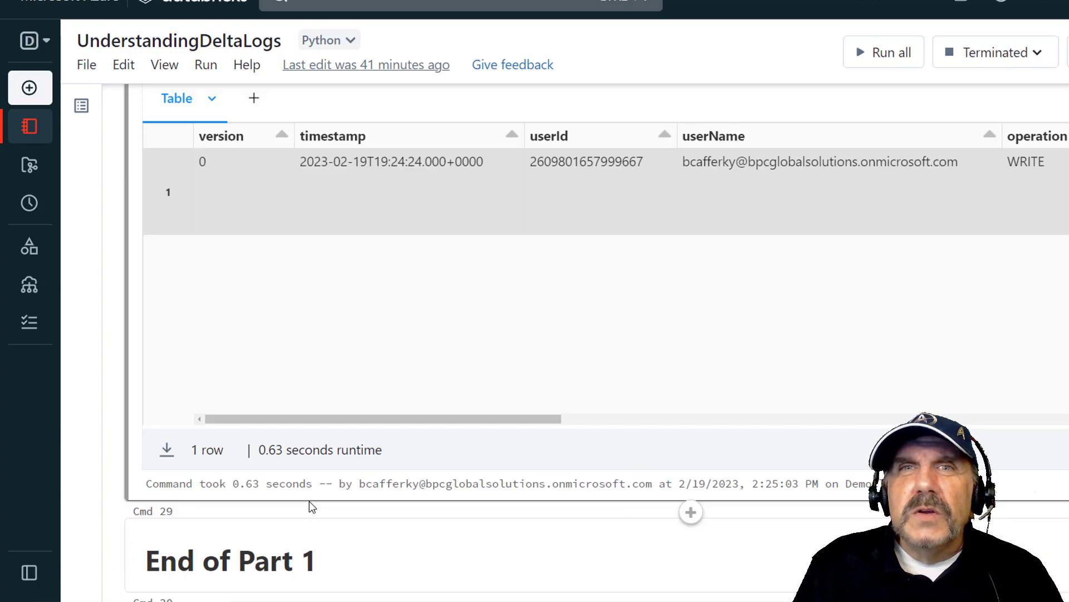